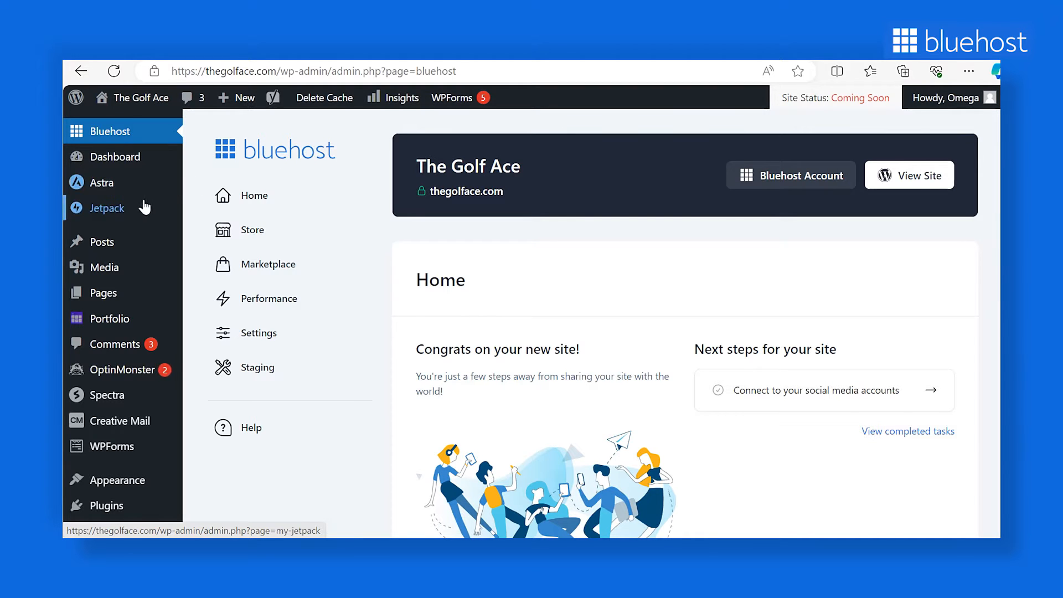
# - Search Add New Plugins for 'WP Mail SMTP', then install and activate it
pyautogui.click(105, 301)
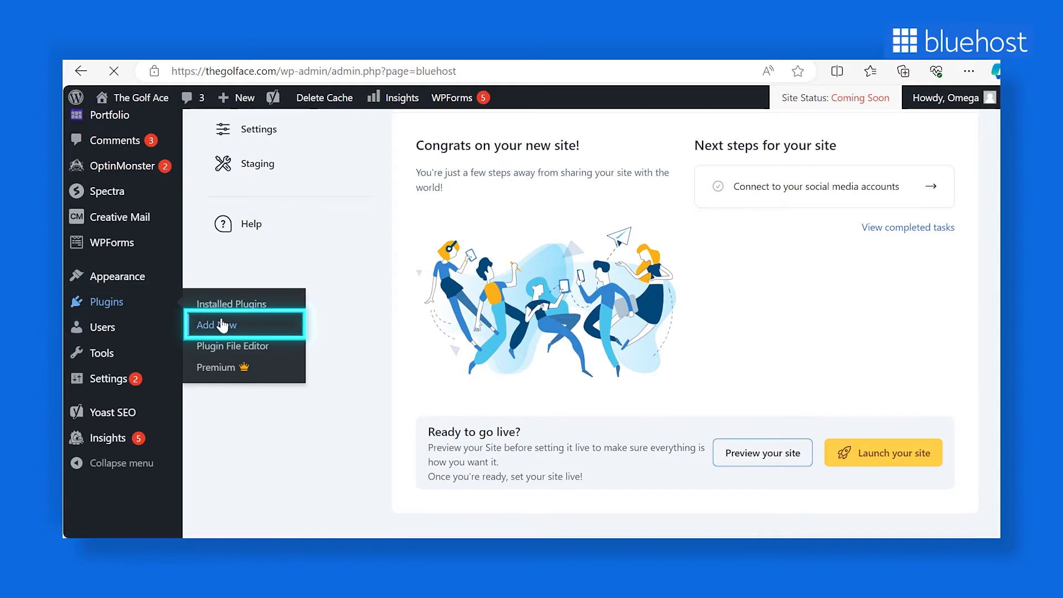
pyautogui.click(216, 324)
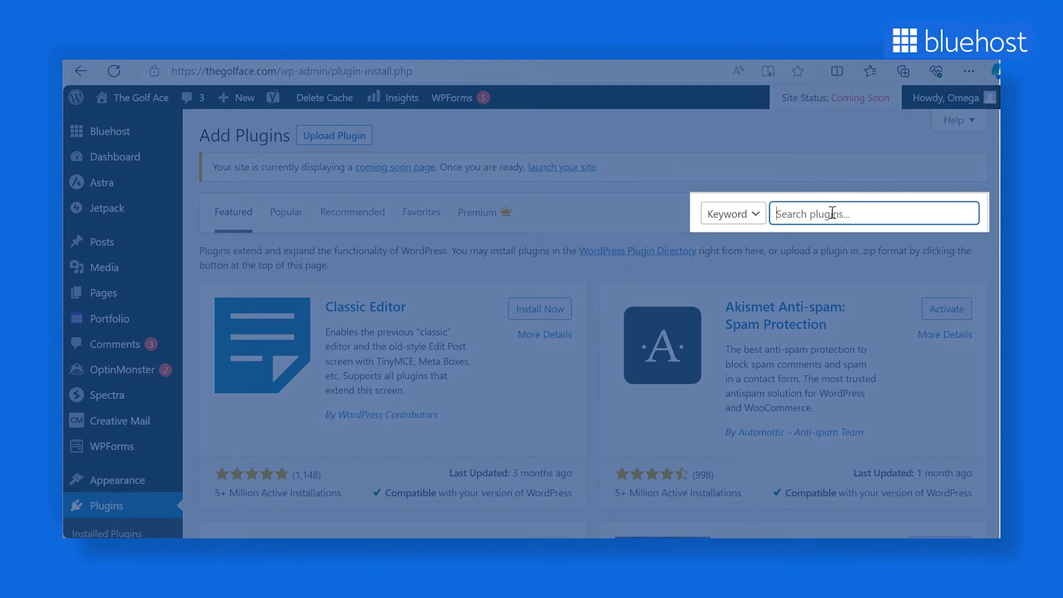
pyautogui.write('WP Mail SMTP')
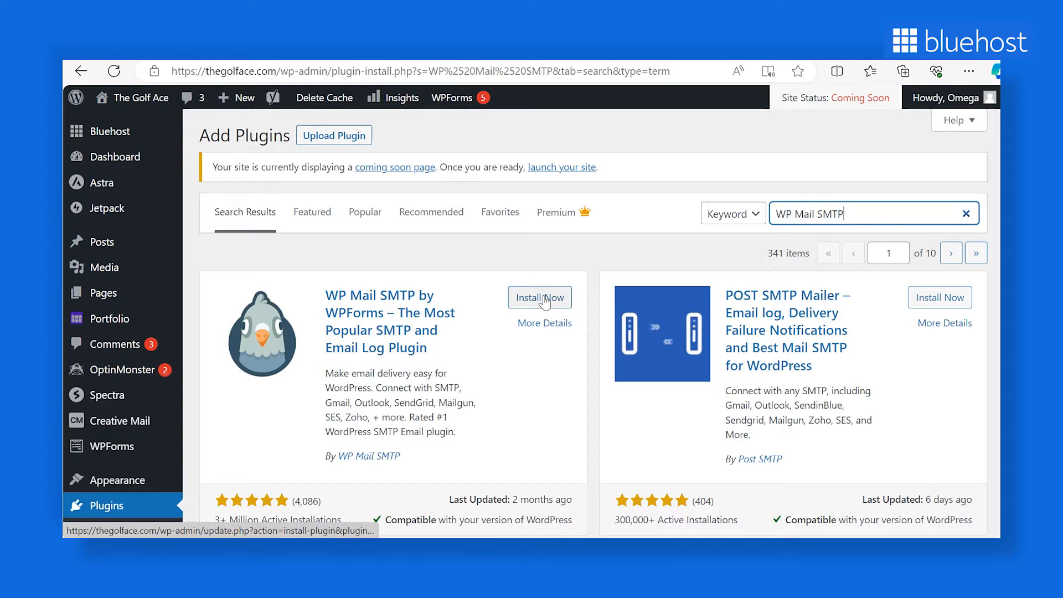
pyautogui.click(538, 297)
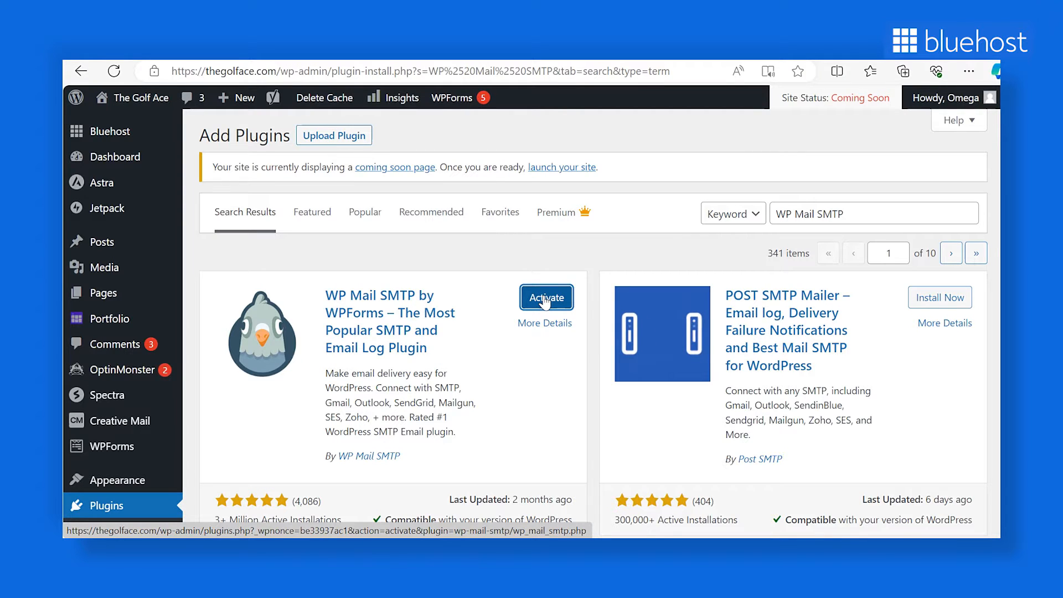
pyautogui.click(546, 296)
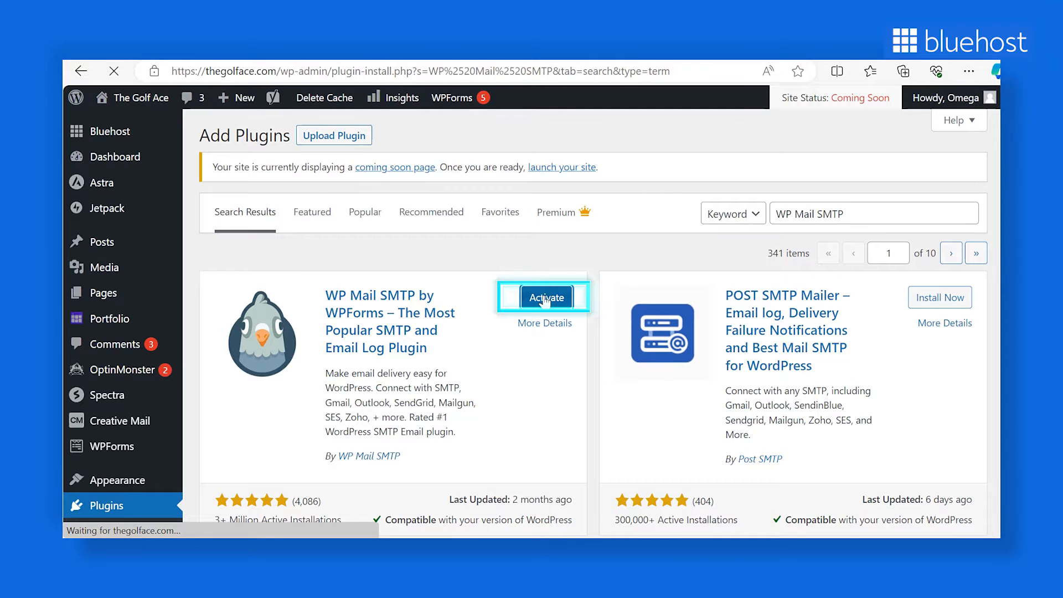
pyautogui.click(546, 298)
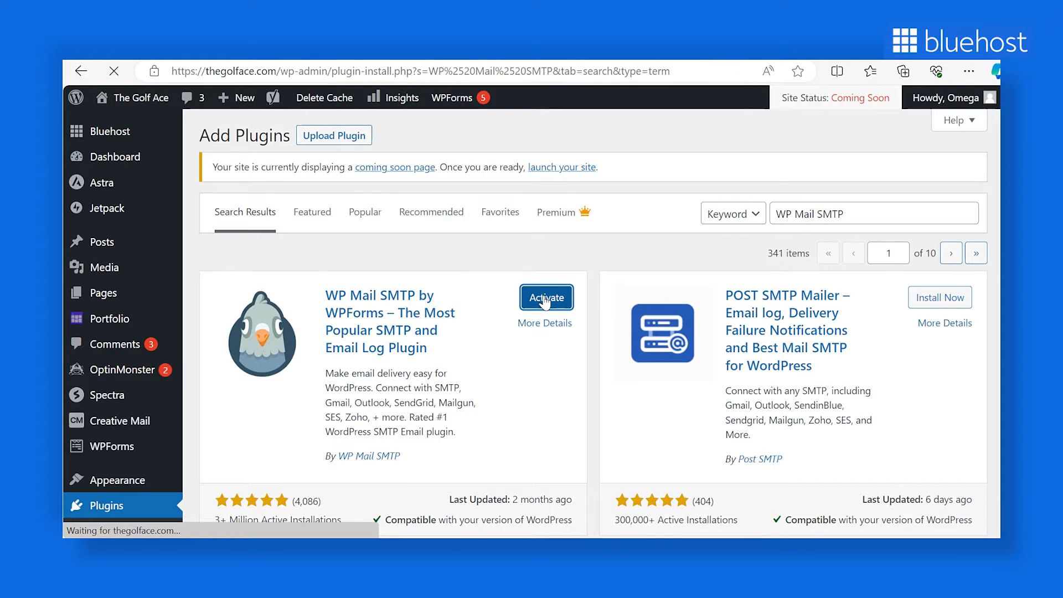
pyautogui.click(547, 296)
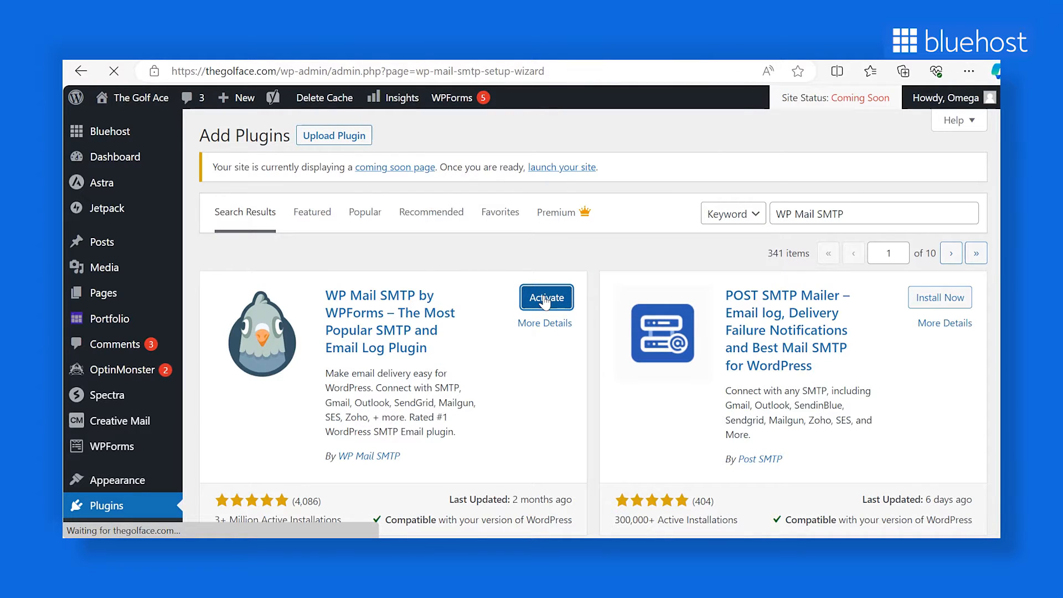
pyautogui.click(546, 297)
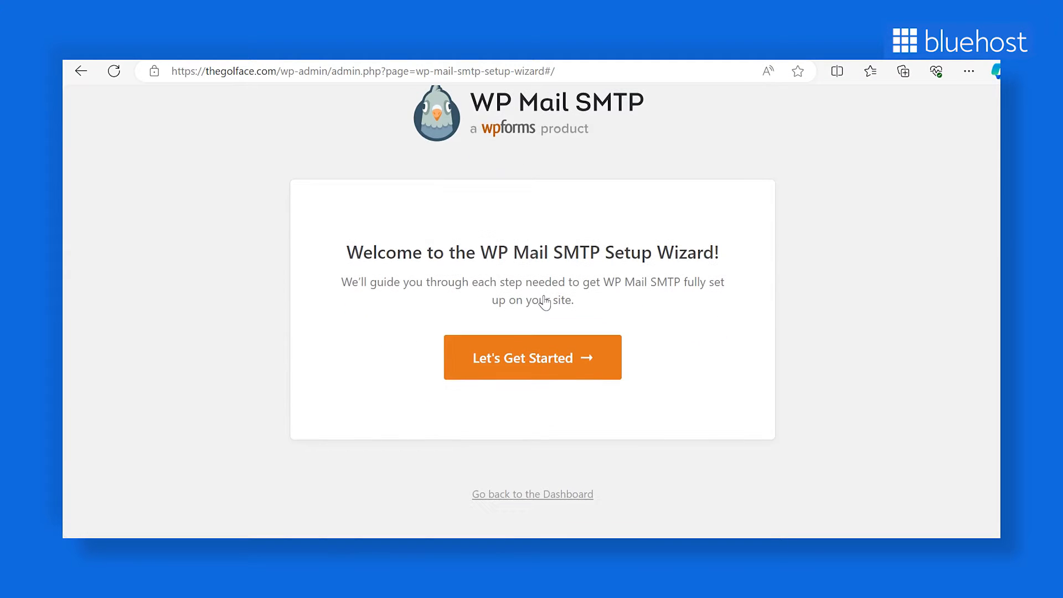
pyautogui.moveTo(515, 495)
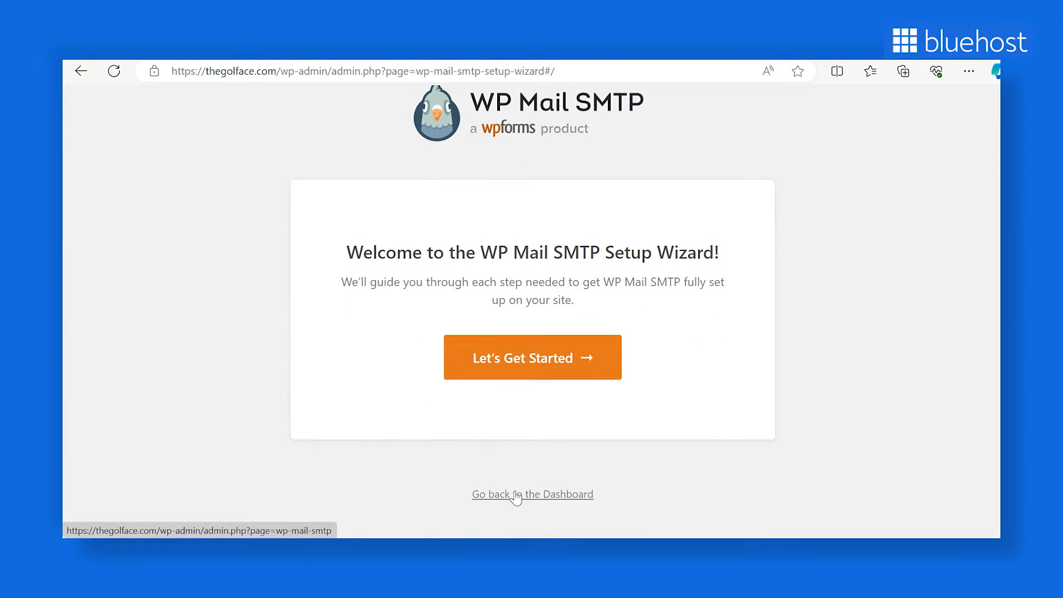
# - Exit the setup wizard to the dashboard and open WP Mail SMTP Settings
pyautogui.click(532, 493)
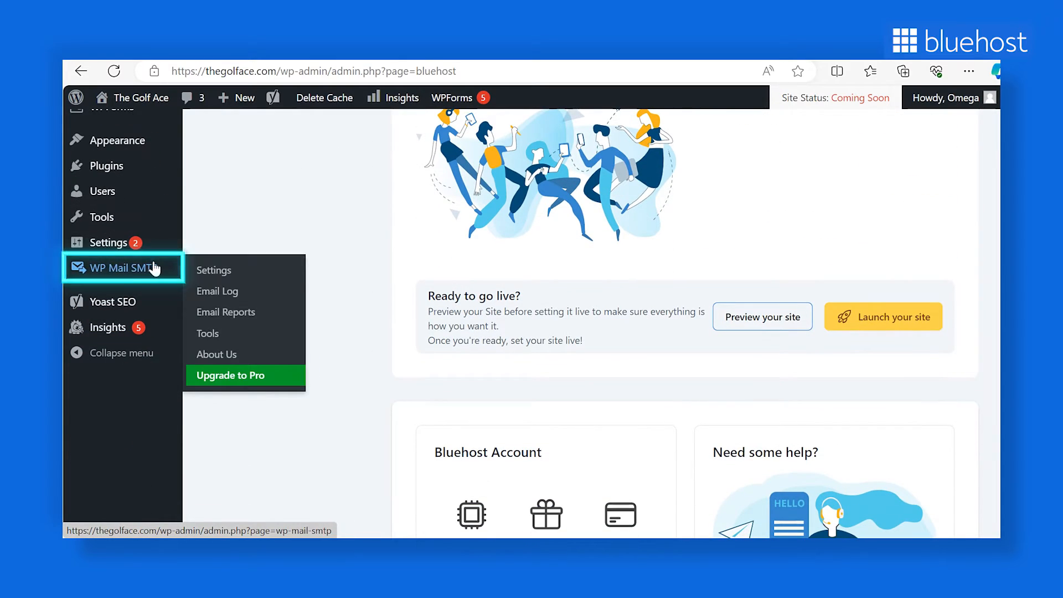
pyautogui.click(214, 270)
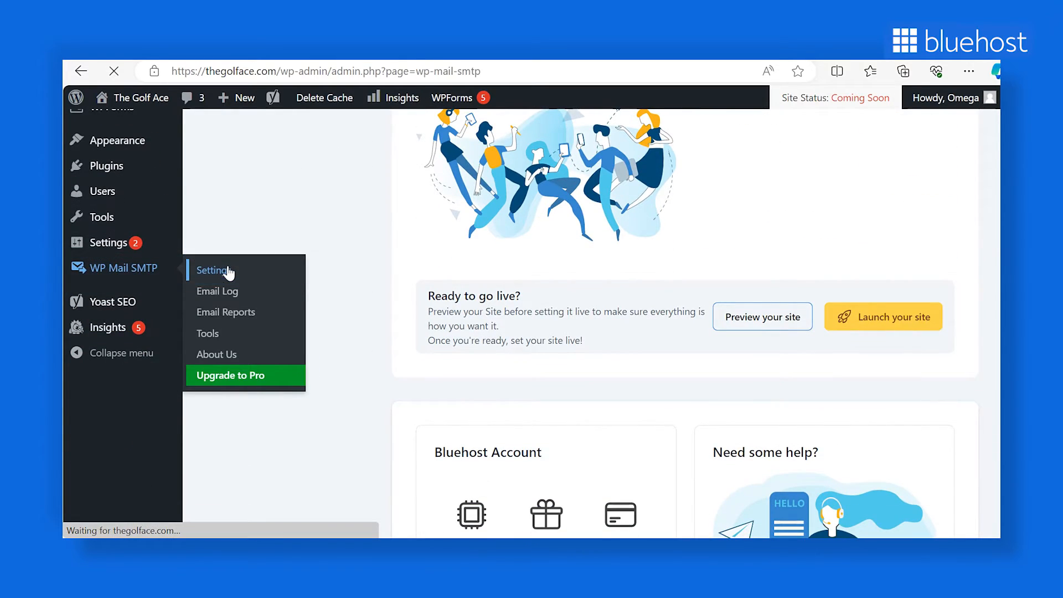
pyautogui.click(216, 269)
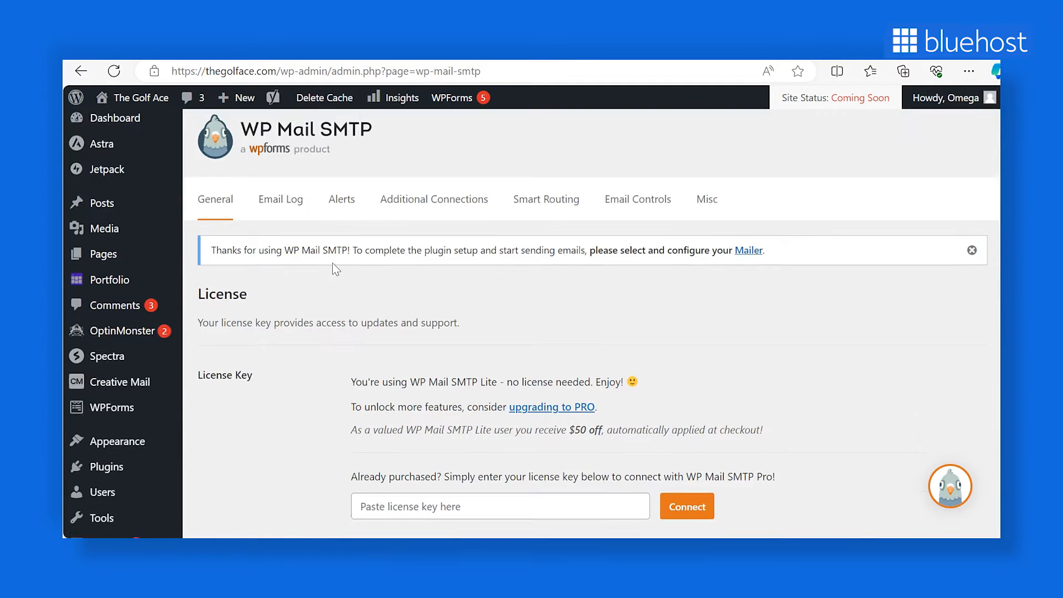
# - Enable 'Set the return-path to match the From Email' in General settings
pyautogui.scroll(-3)
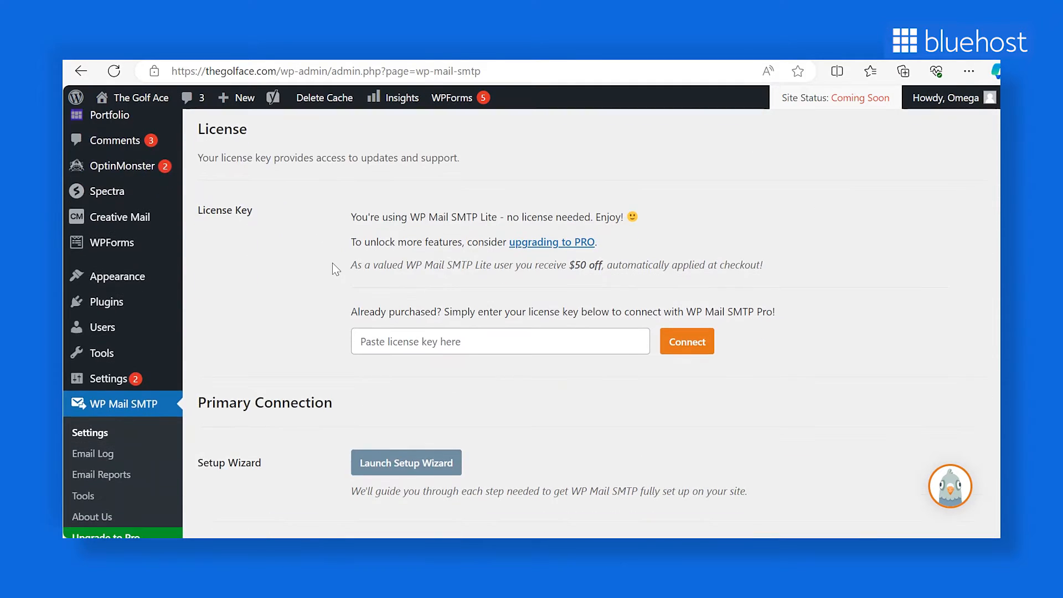
pyautogui.scroll(-3)
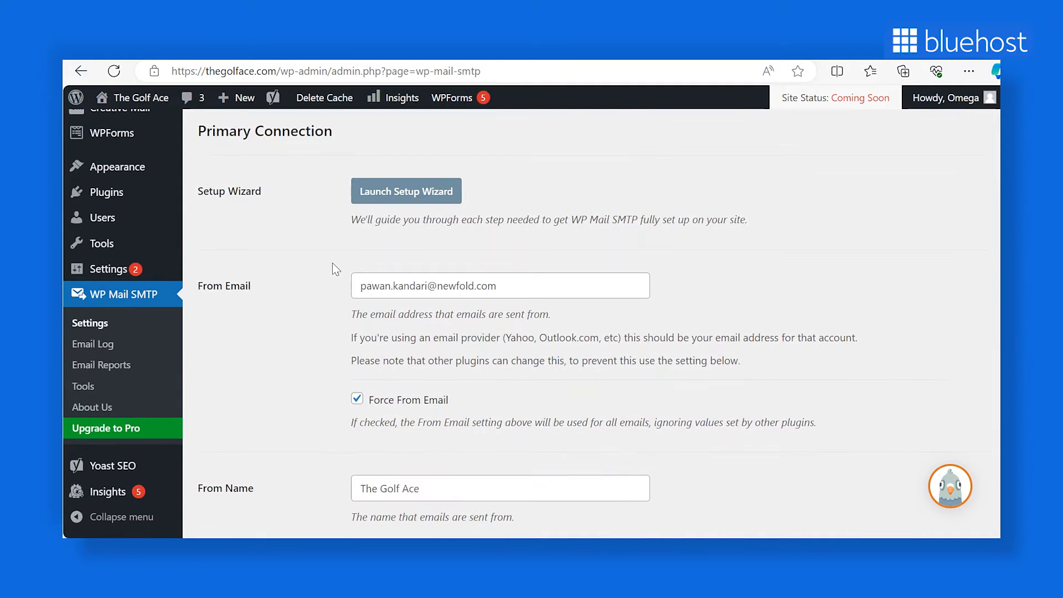
pyautogui.scroll(-3)
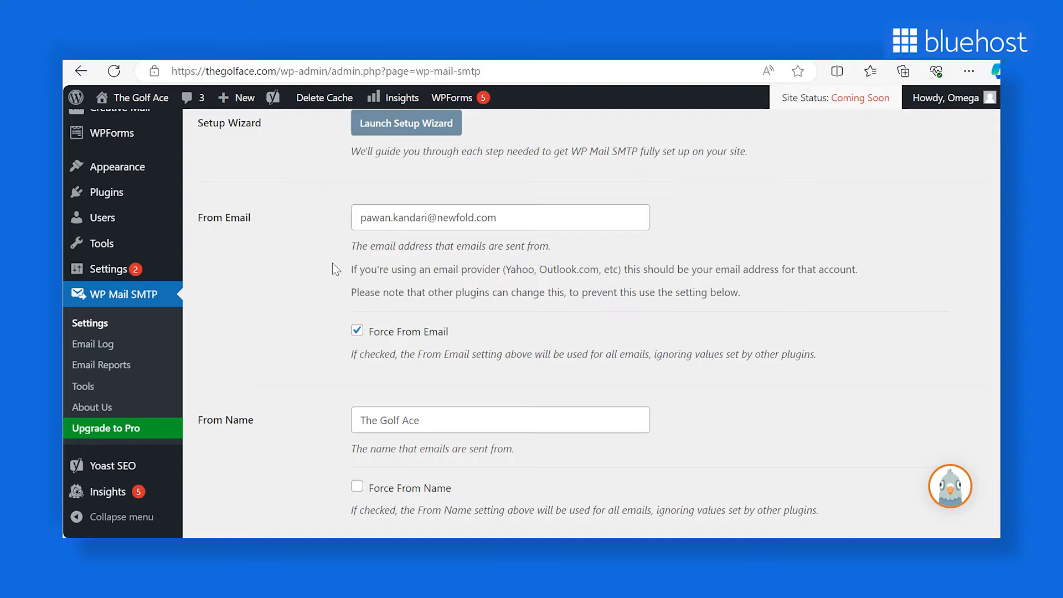
pyautogui.click(499, 217)
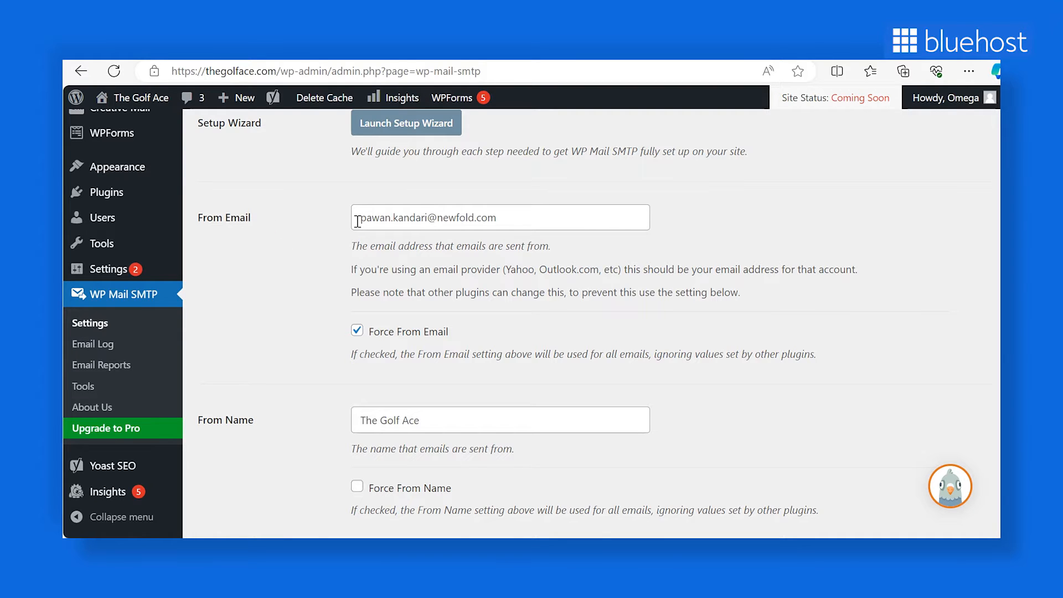
pyautogui.scroll(-3)
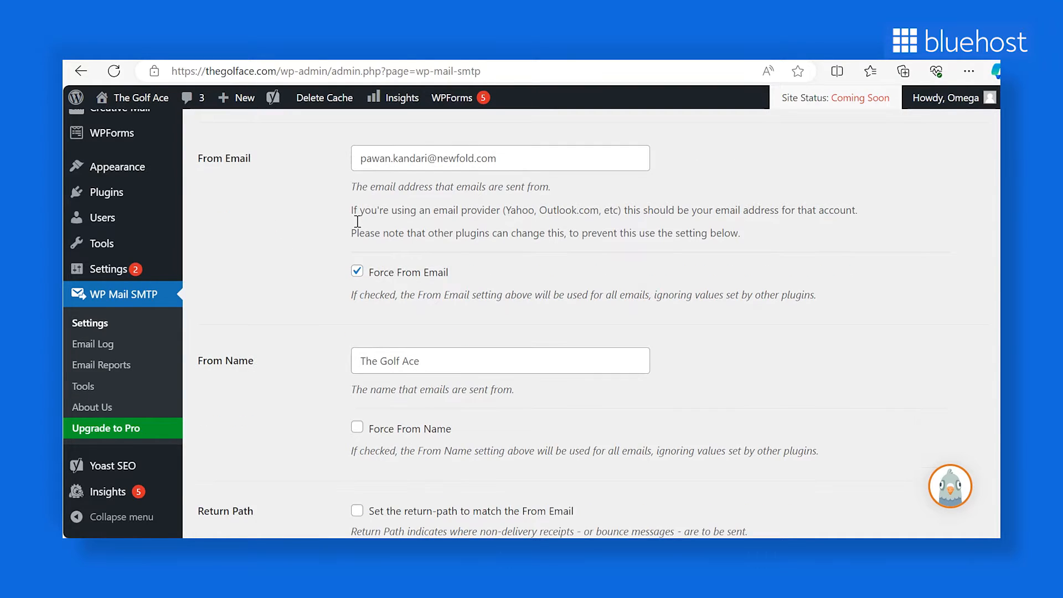
pyautogui.scroll(-3)
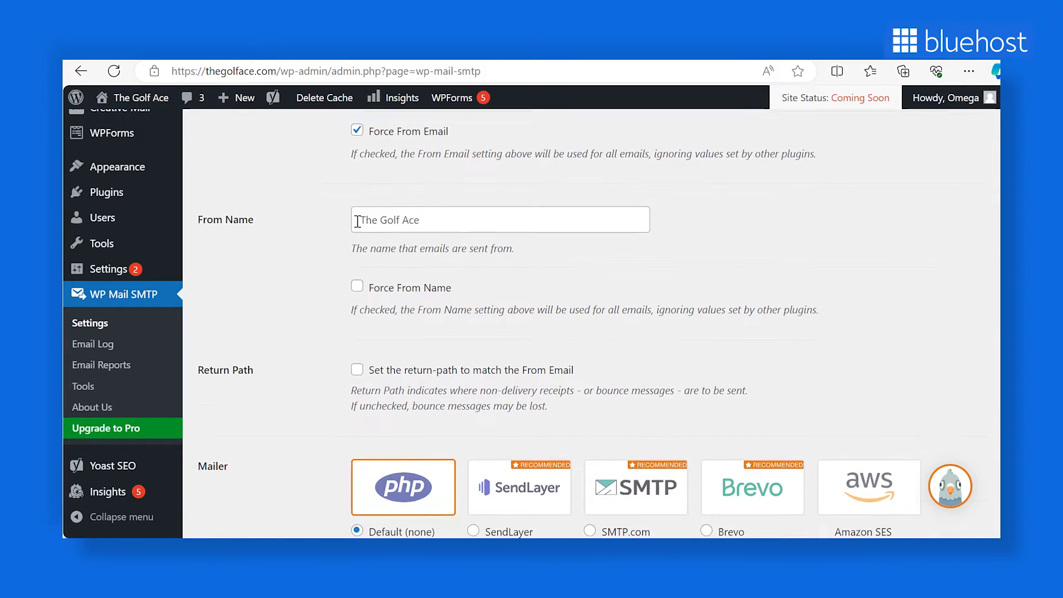
pyautogui.scroll(-3)
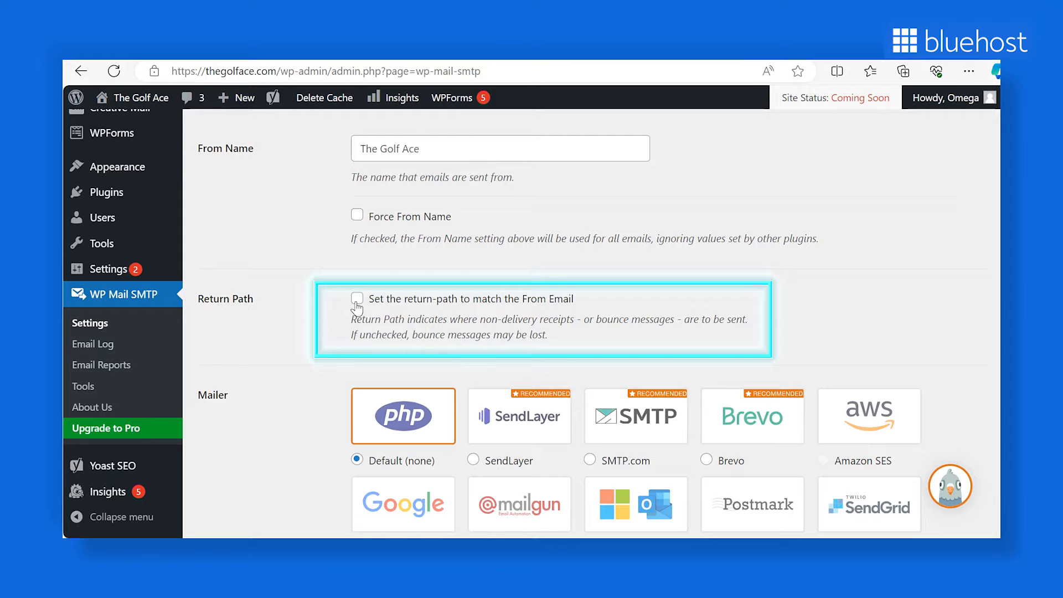
pyautogui.click(357, 298)
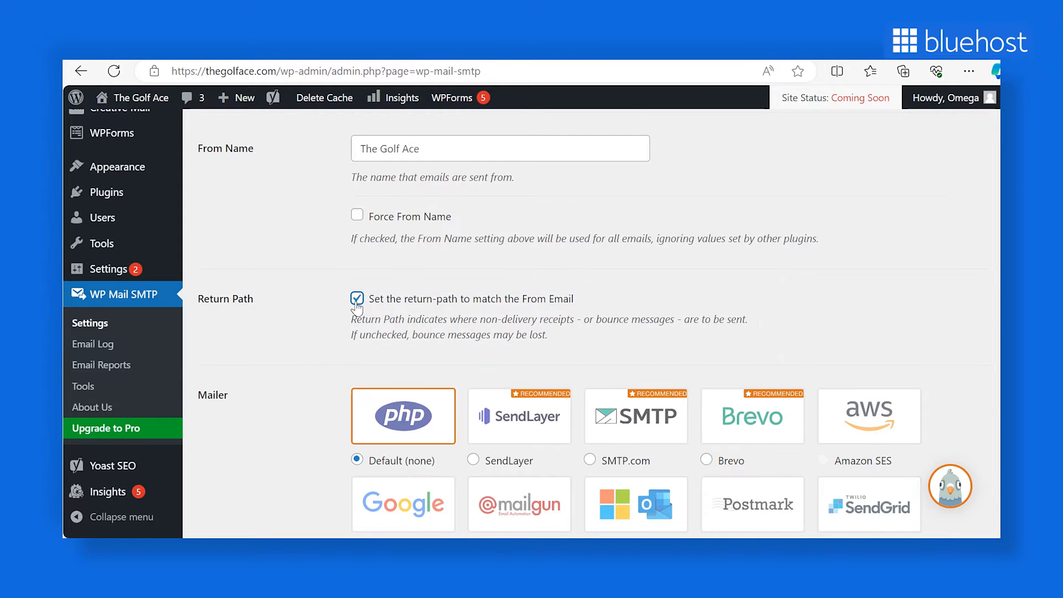
pyautogui.scroll(-3)
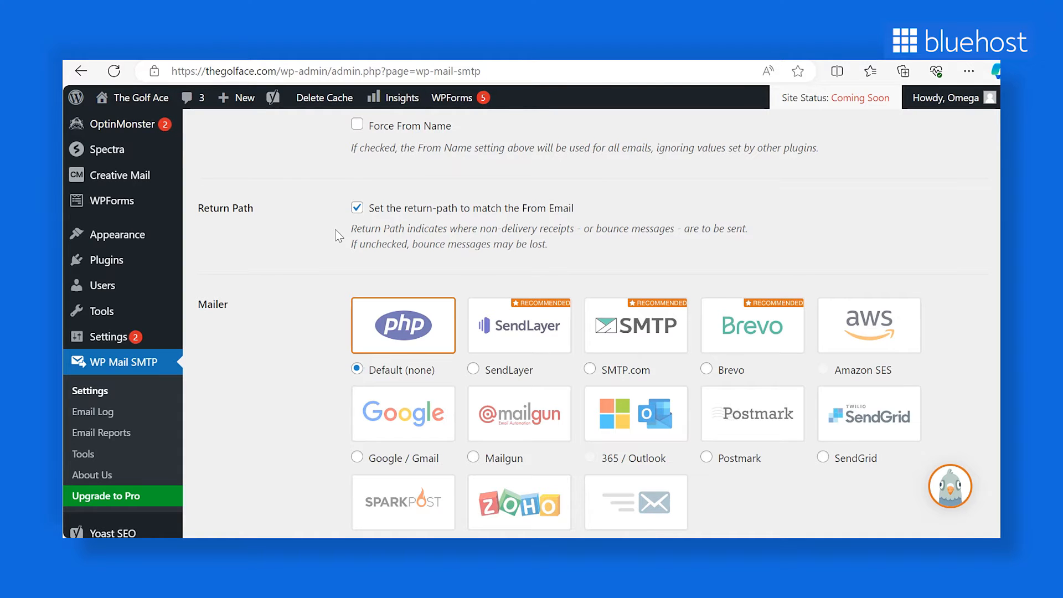
# - Scroll to the Mailer section to pick Google / Gmail as the mailer
pyautogui.scroll(-3)
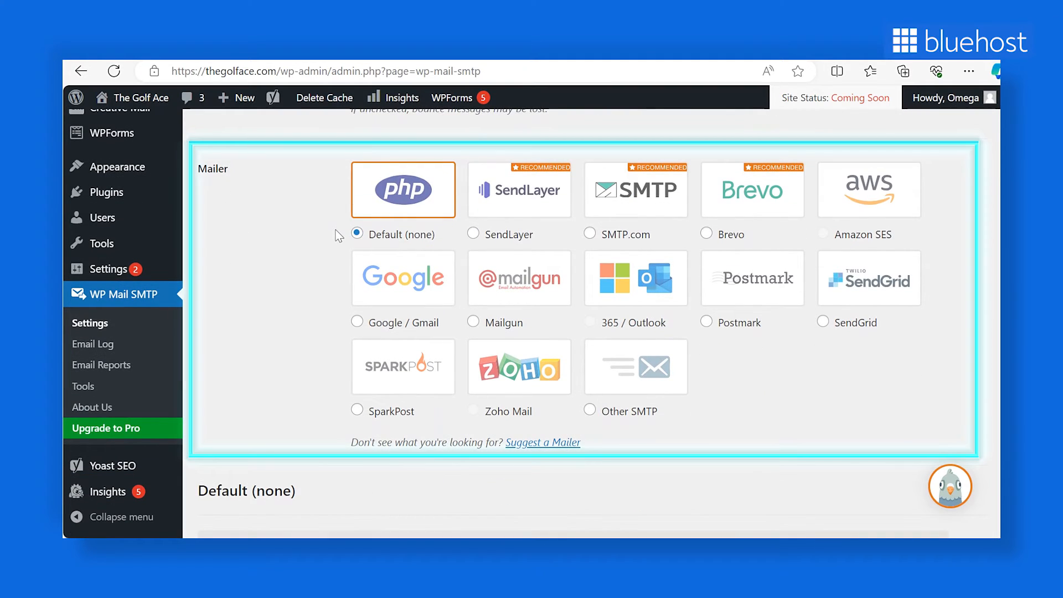
pyautogui.moveTo(403, 278)
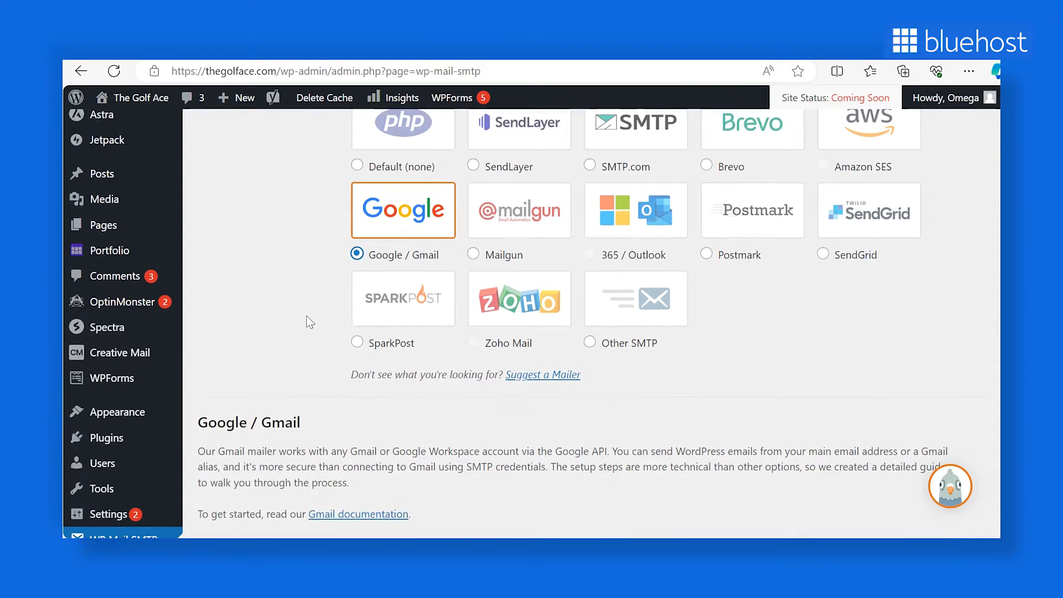
pyautogui.scroll(-3)
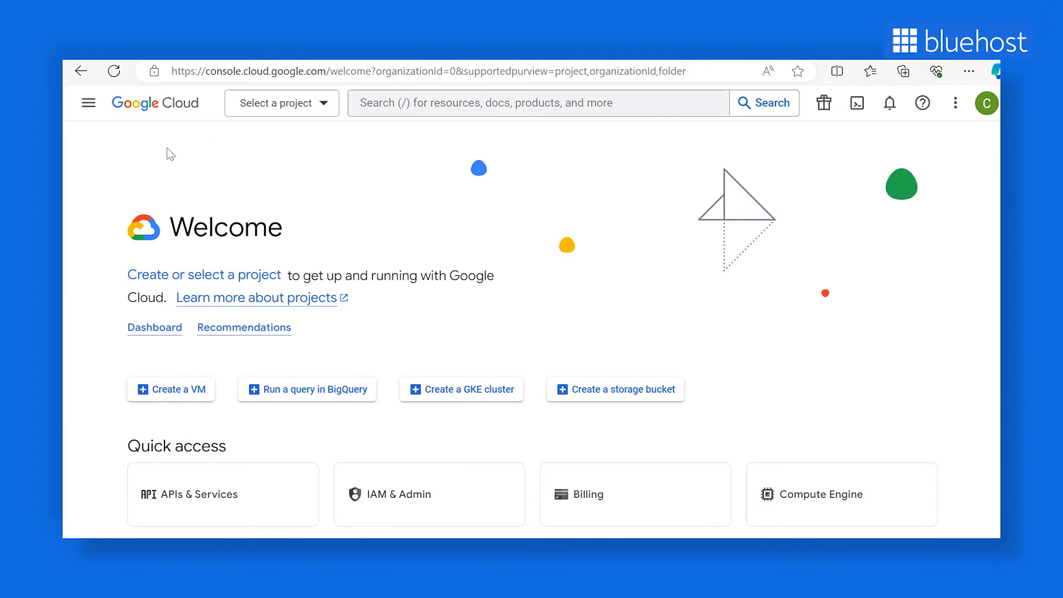
pyautogui.moveTo(155, 102)
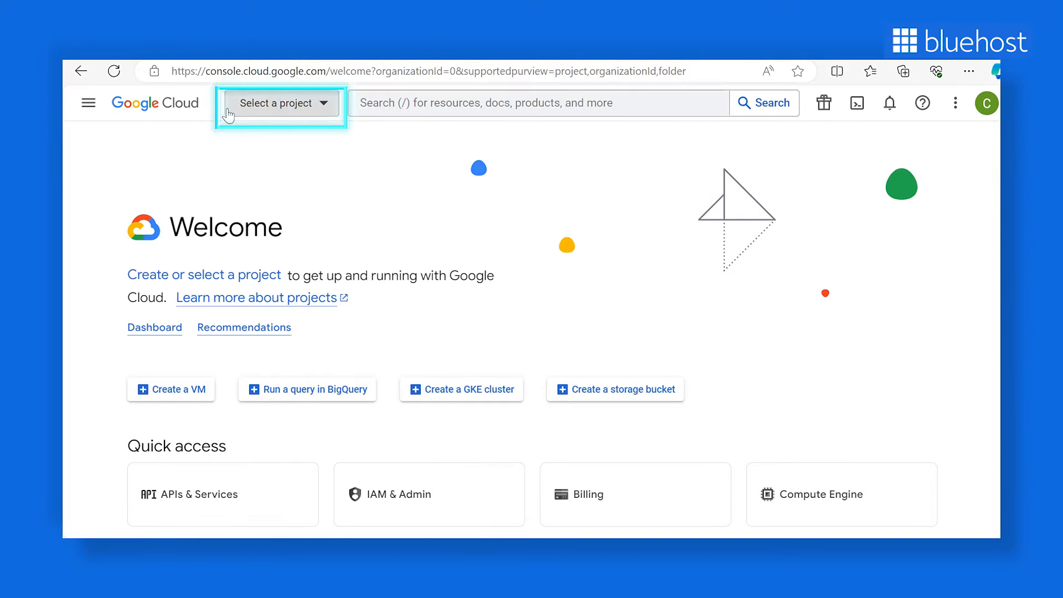
# - Create a new Google Cloud project named 'My Mail SMTP'
pyautogui.click(277, 103)
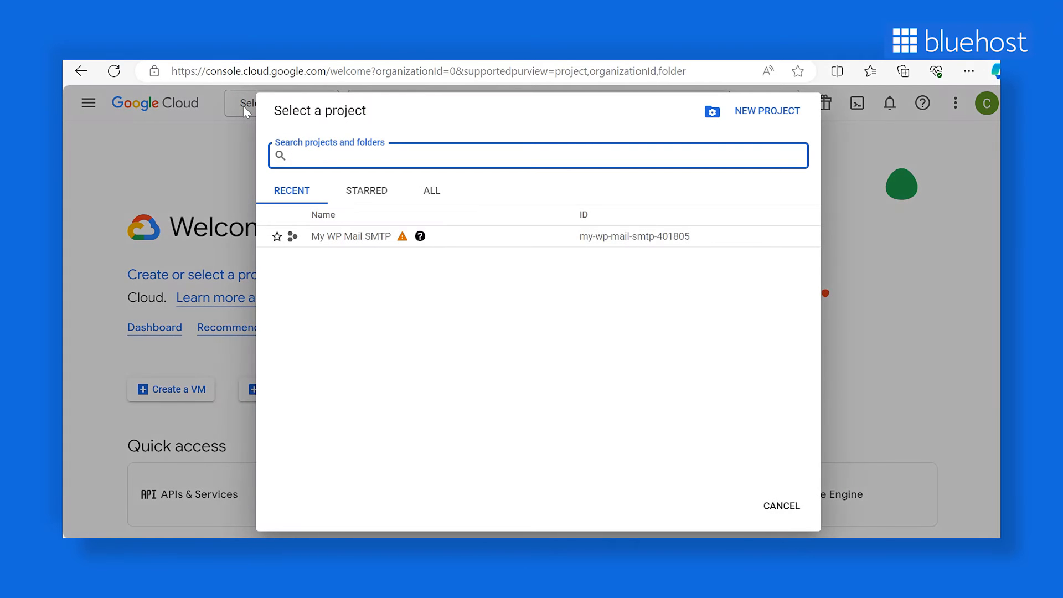
pyautogui.moveTo(724, 116)
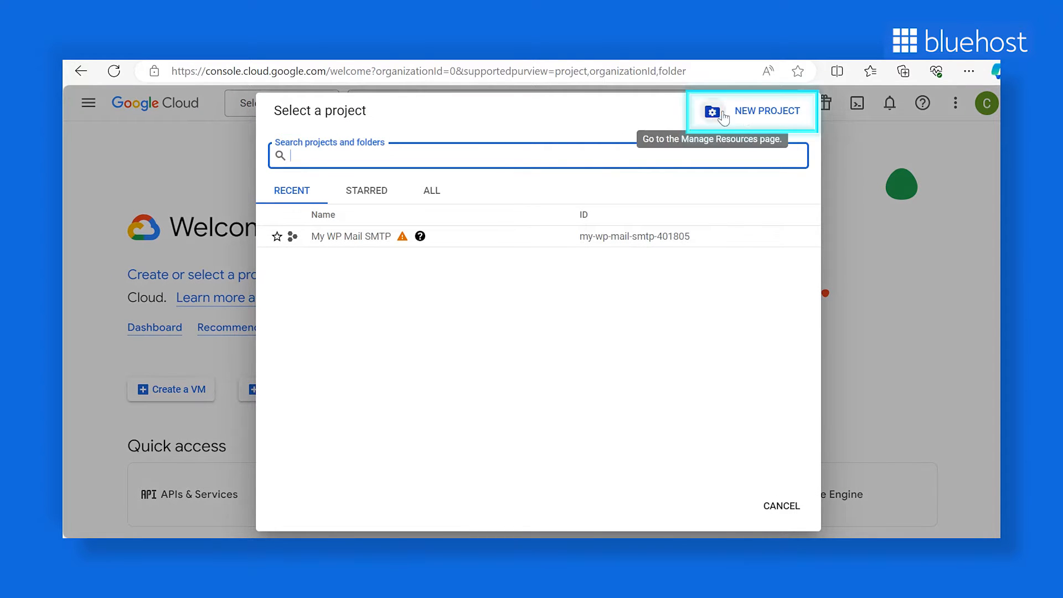
pyautogui.click(767, 110)
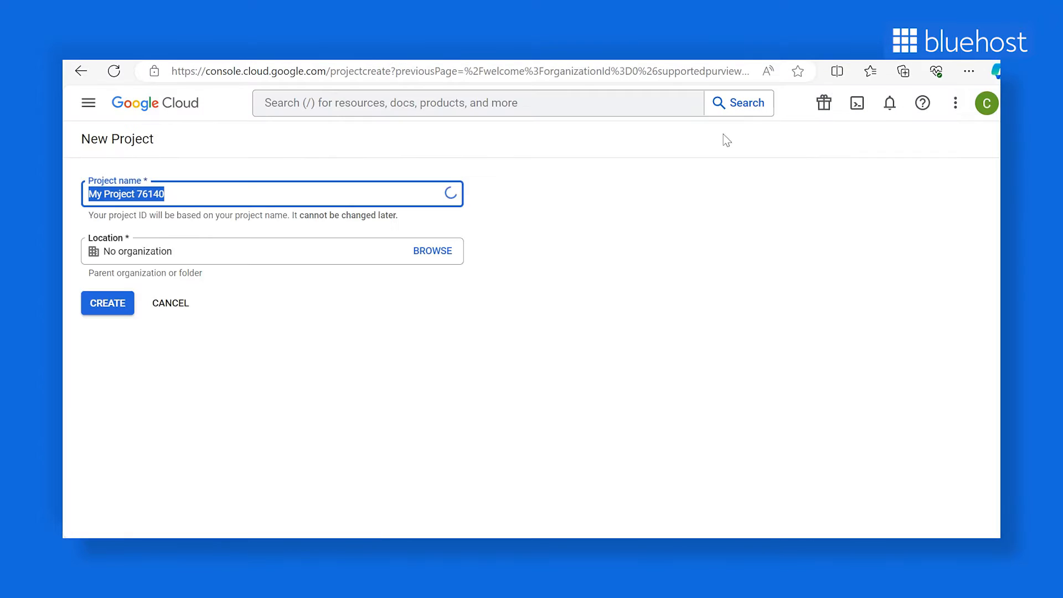
pyautogui.write('My Mail SMTP')
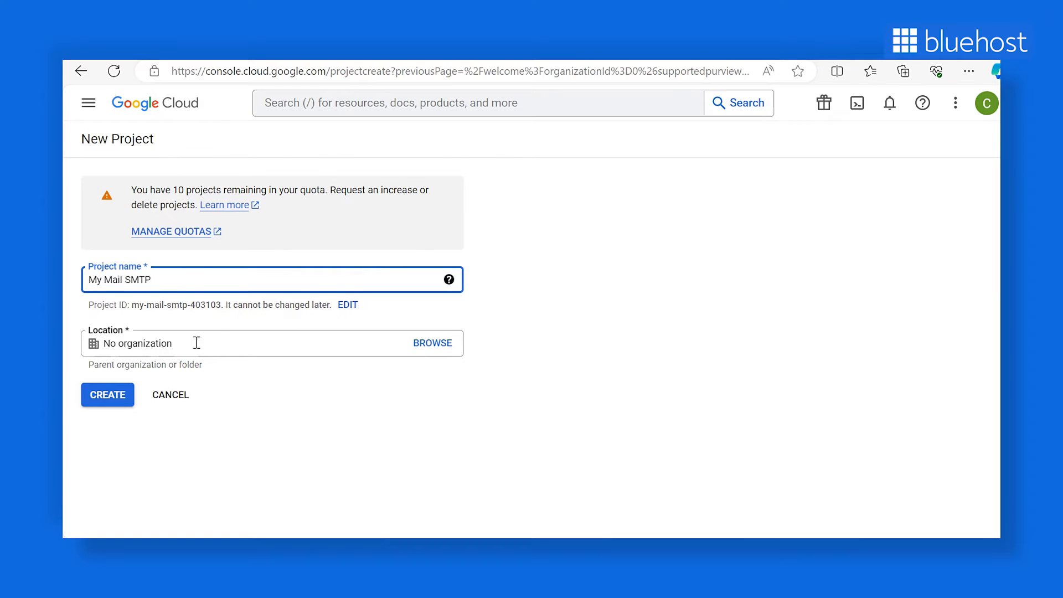
pyautogui.click(107, 395)
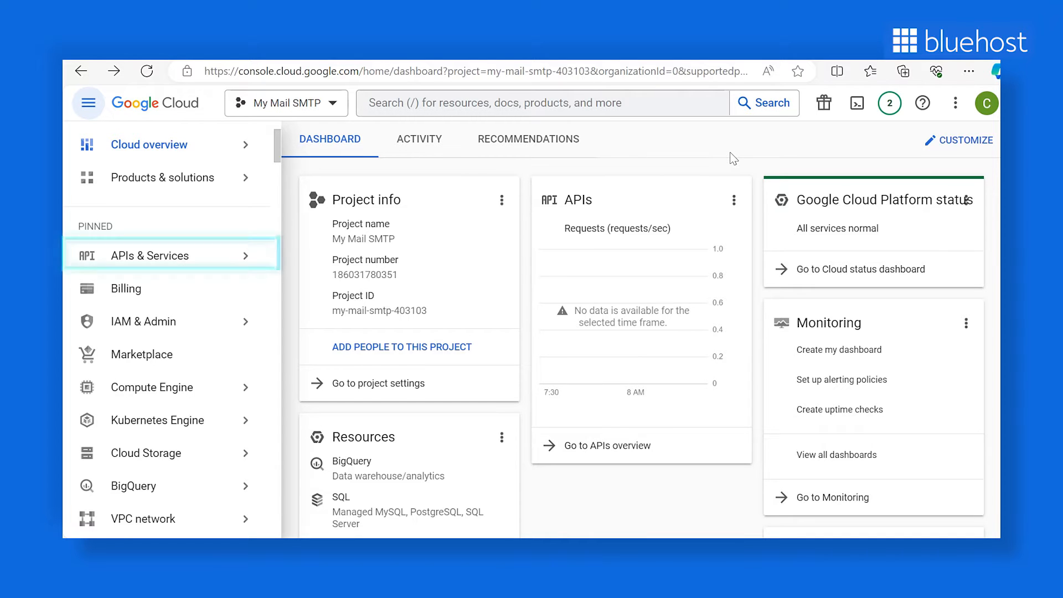
# - Find 'Gmail API' in the API library and start creating its credentials
pyautogui.click(150, 255)
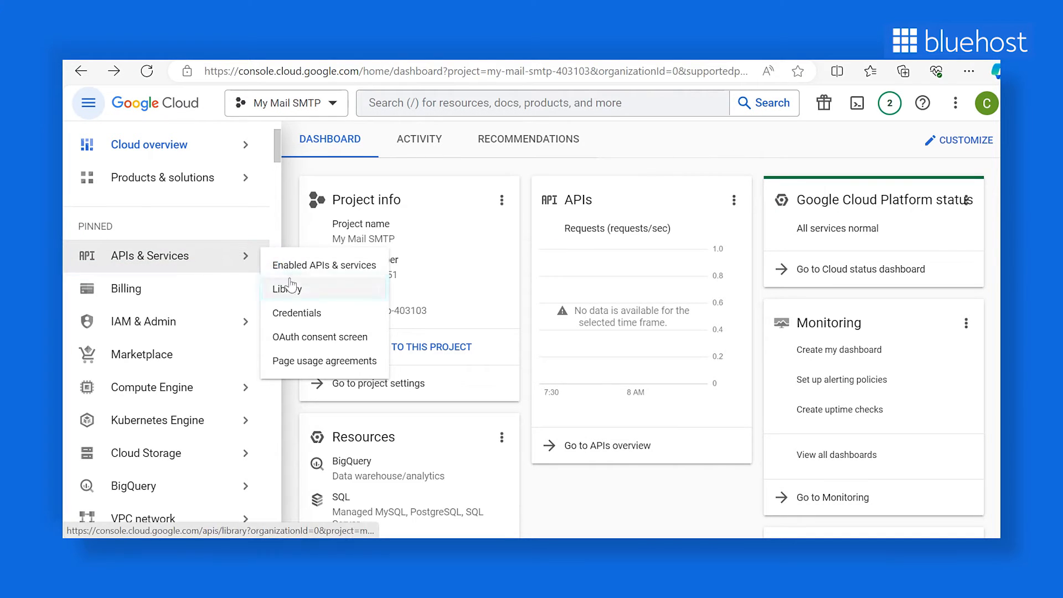
pyautogui.click(287, 288)
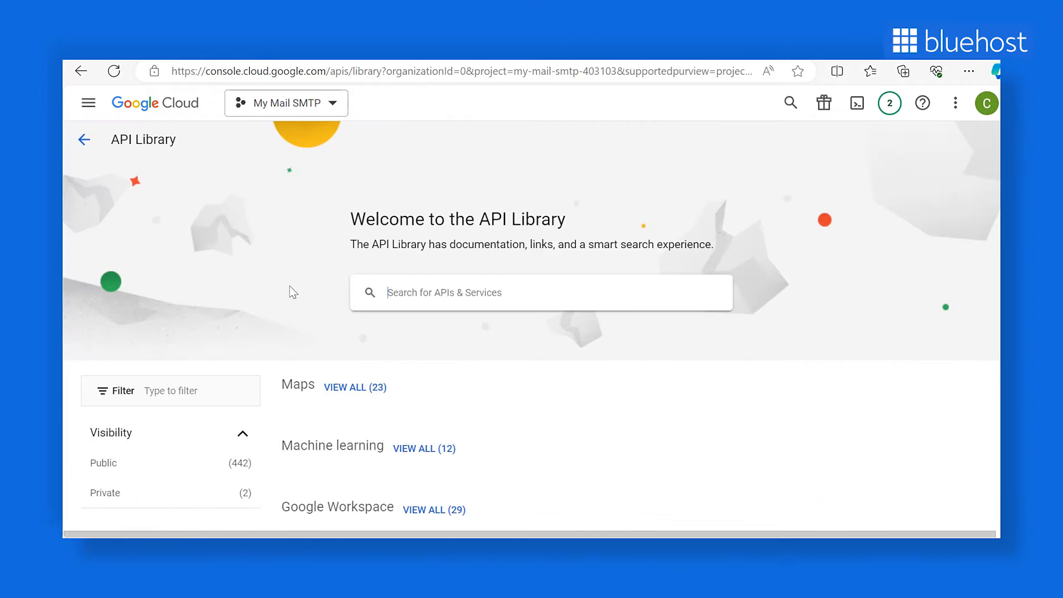
pyautogui.write('Gmail API')
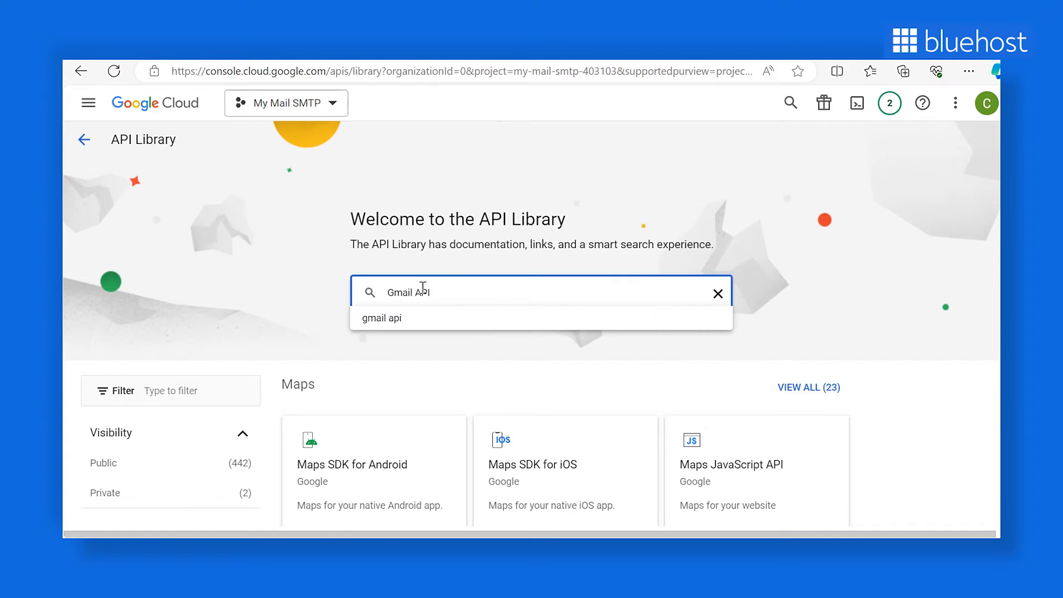
pyautogui.click(382, 318)
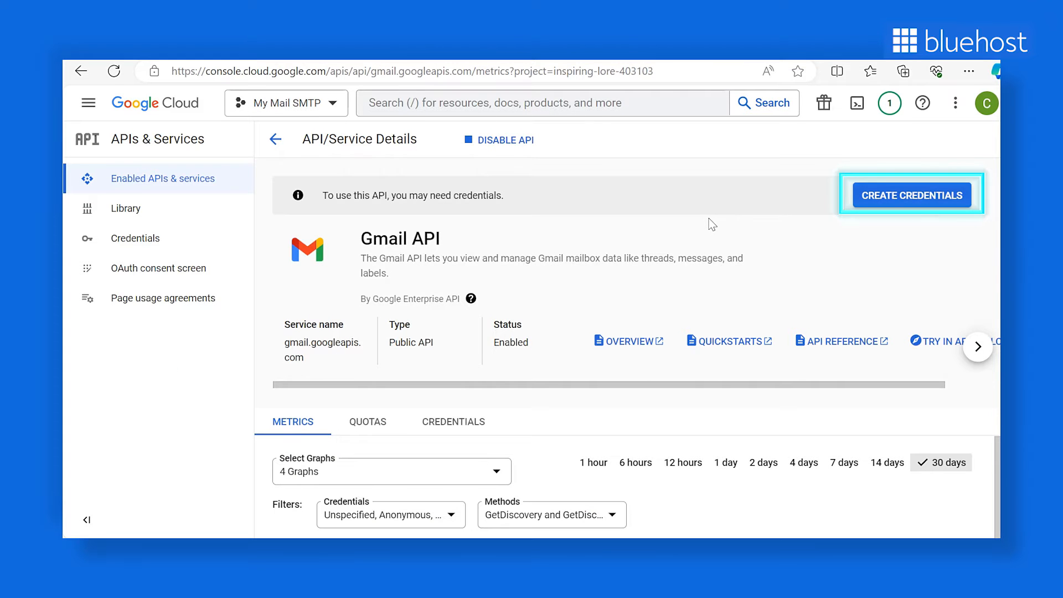
pyautogui.click(912, 195)
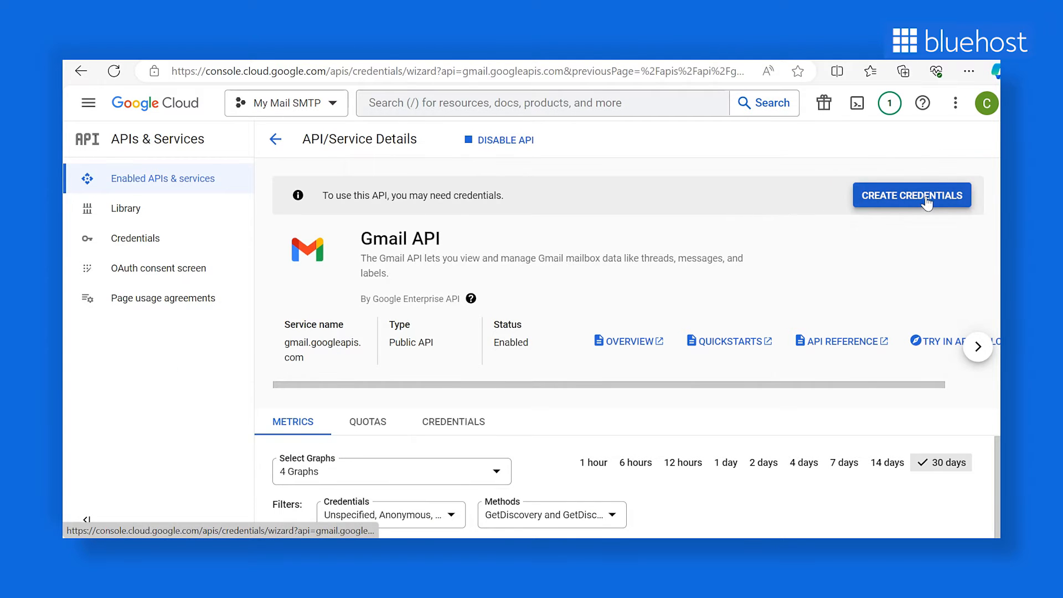
# - Choose User data as the Gmail API credential type
pyautogui.click(911, 195)
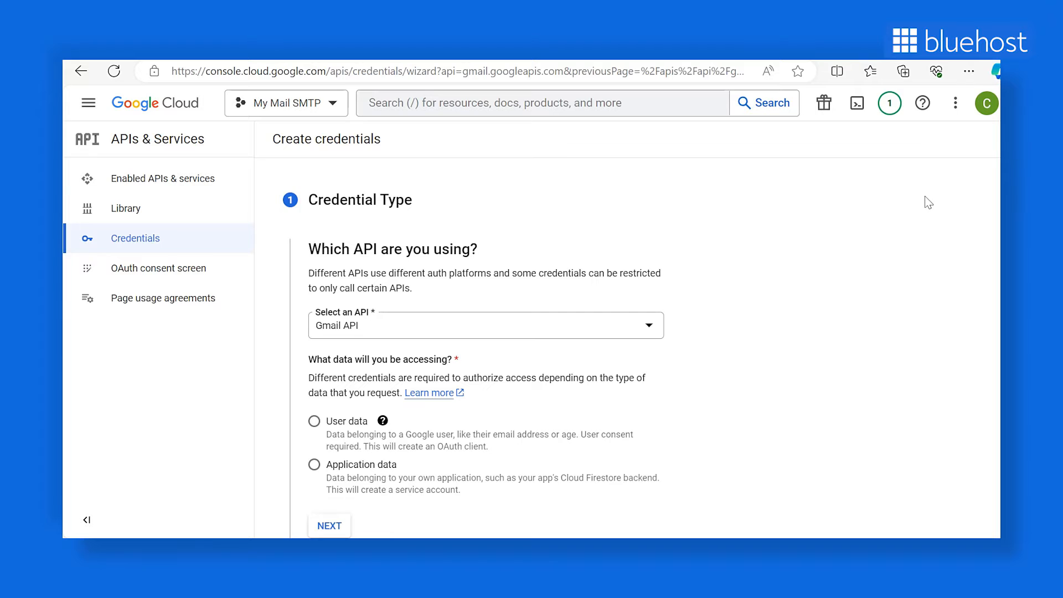
pyautogui.scroll(-3)
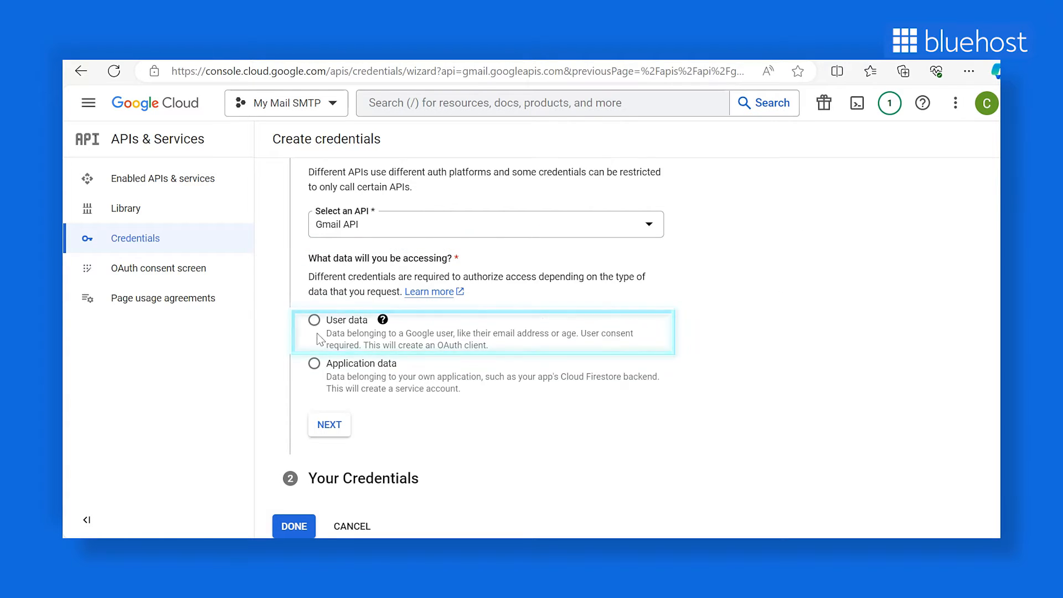
pyautogui.click(329, 425)
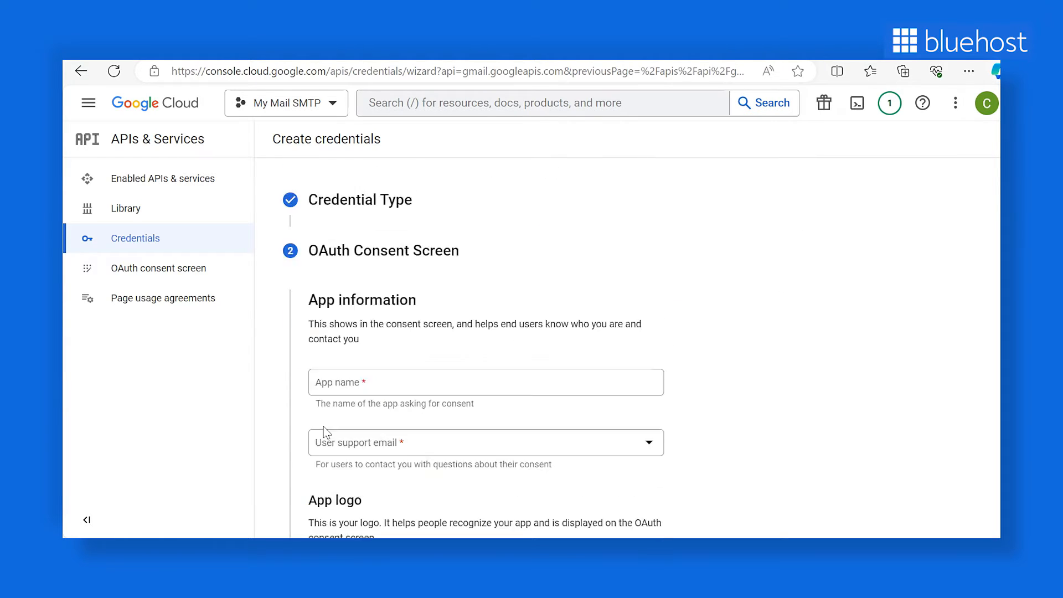
pyautogui.click(485, 381)
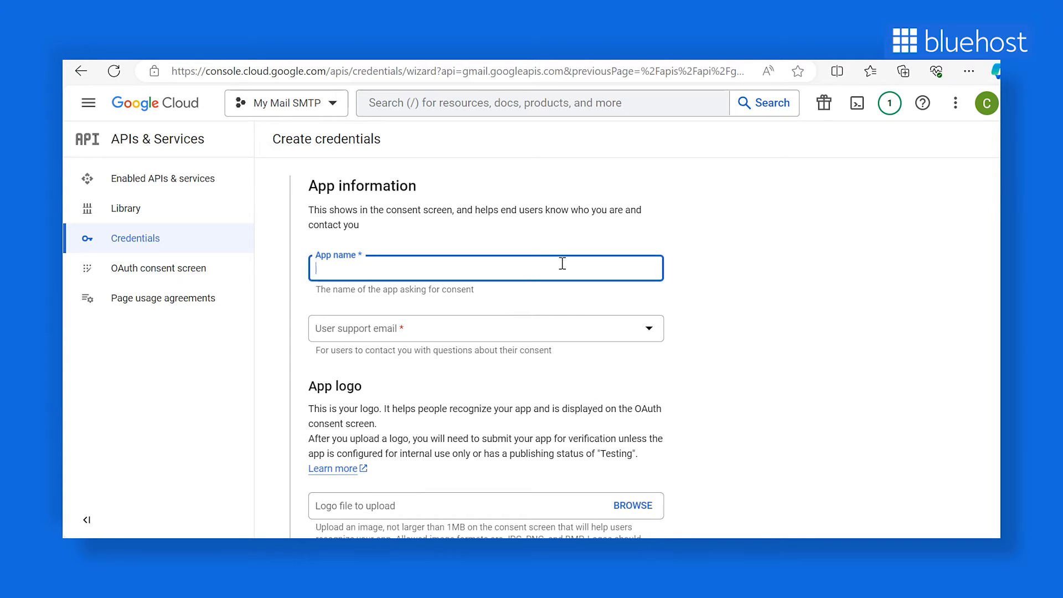
pyautogui.write('Mail SMTP')
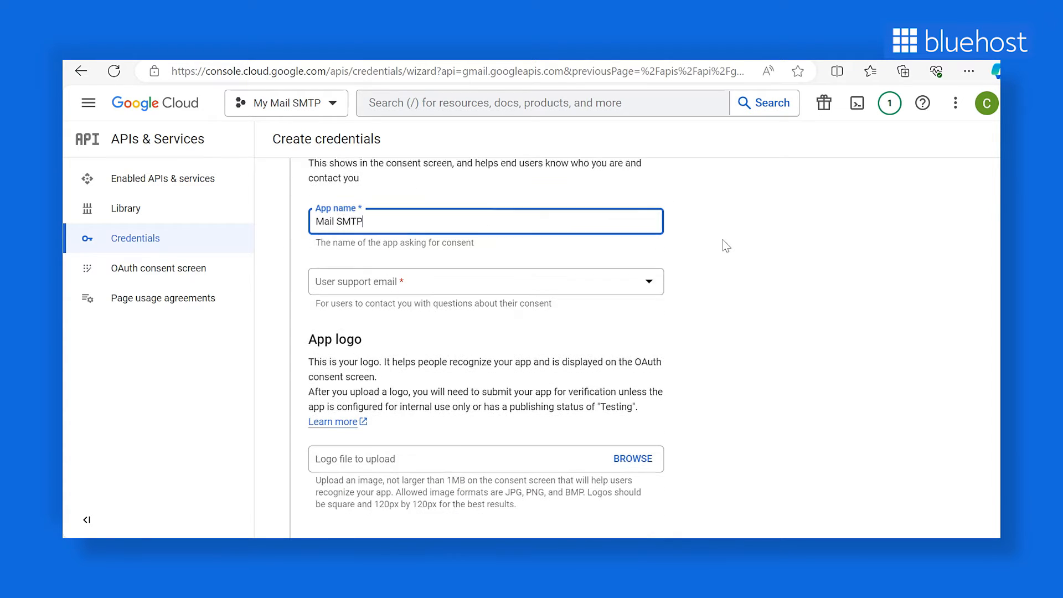
pyautogui.click(485, 281)
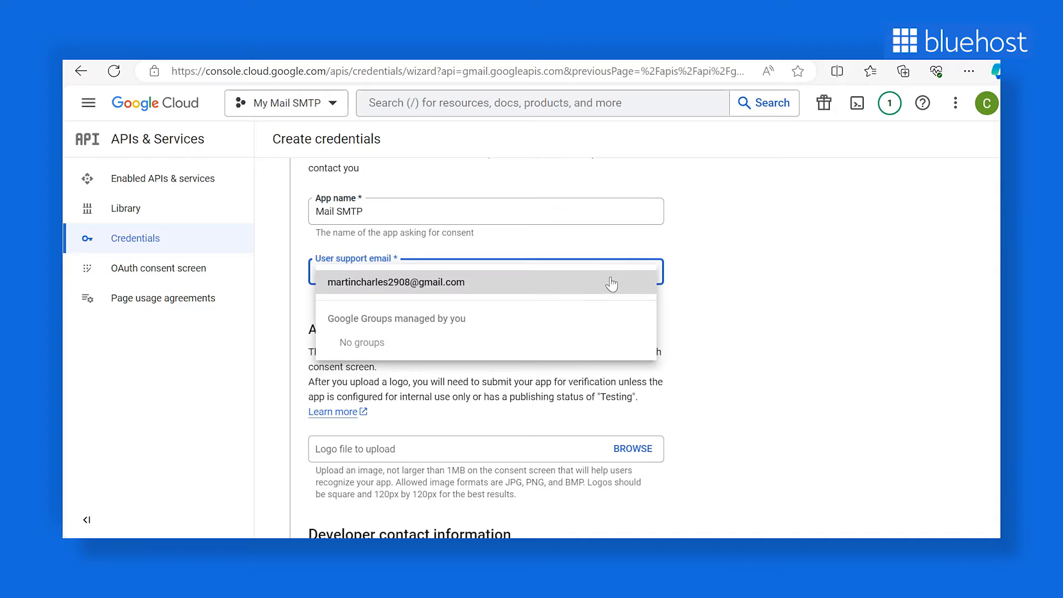
pyautogui.click(397, 282)
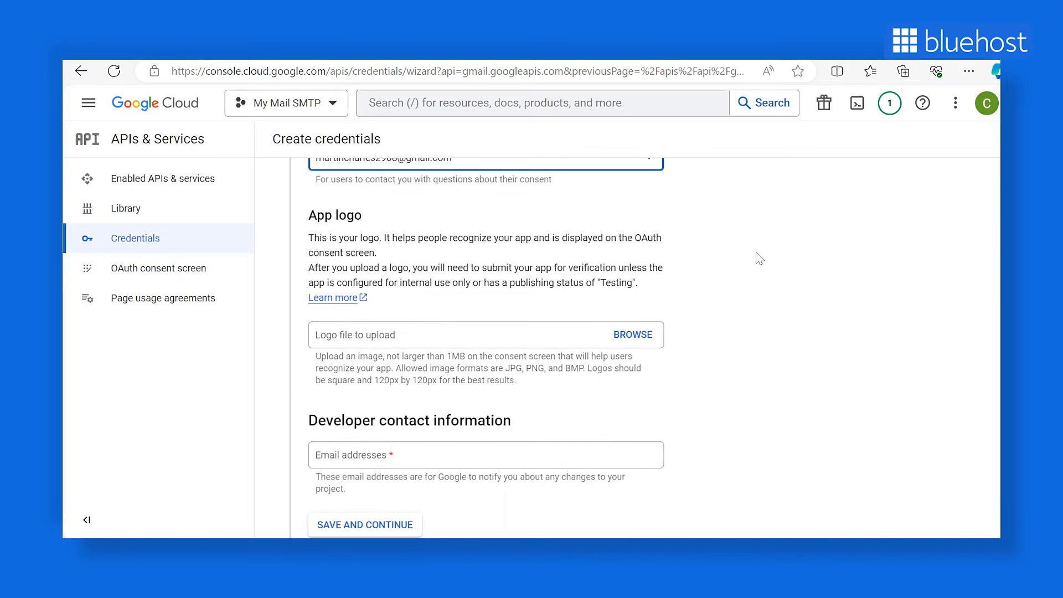
pyautogui.scroll(-3)
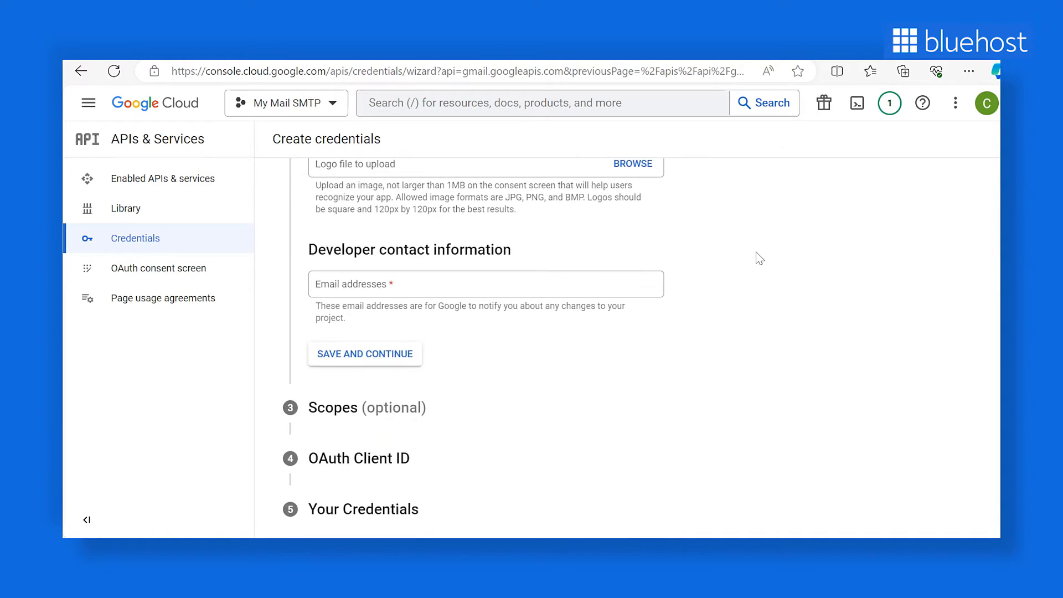
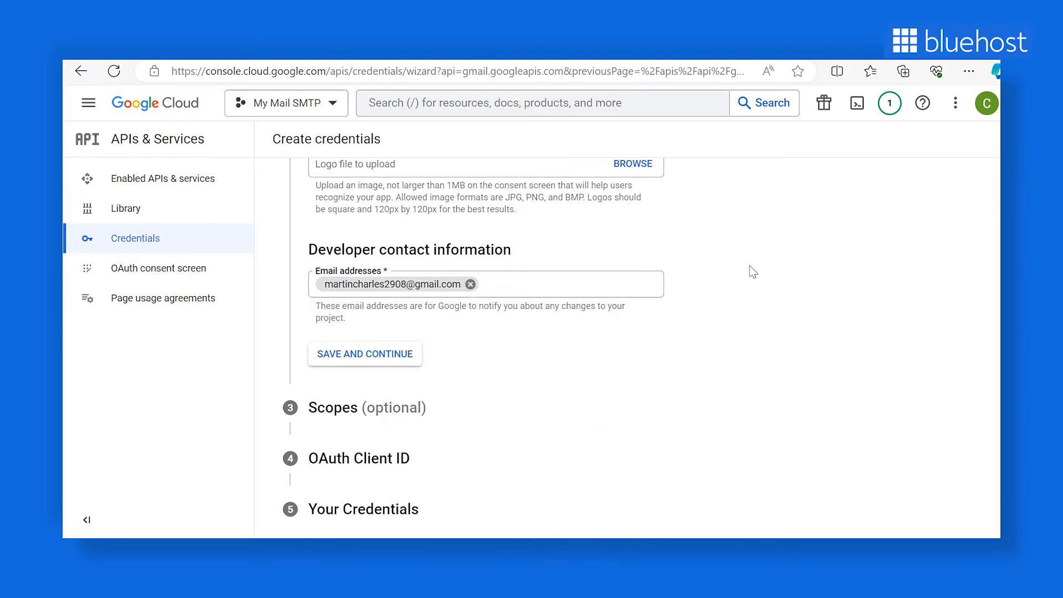
pyautogui.click(365, 353)
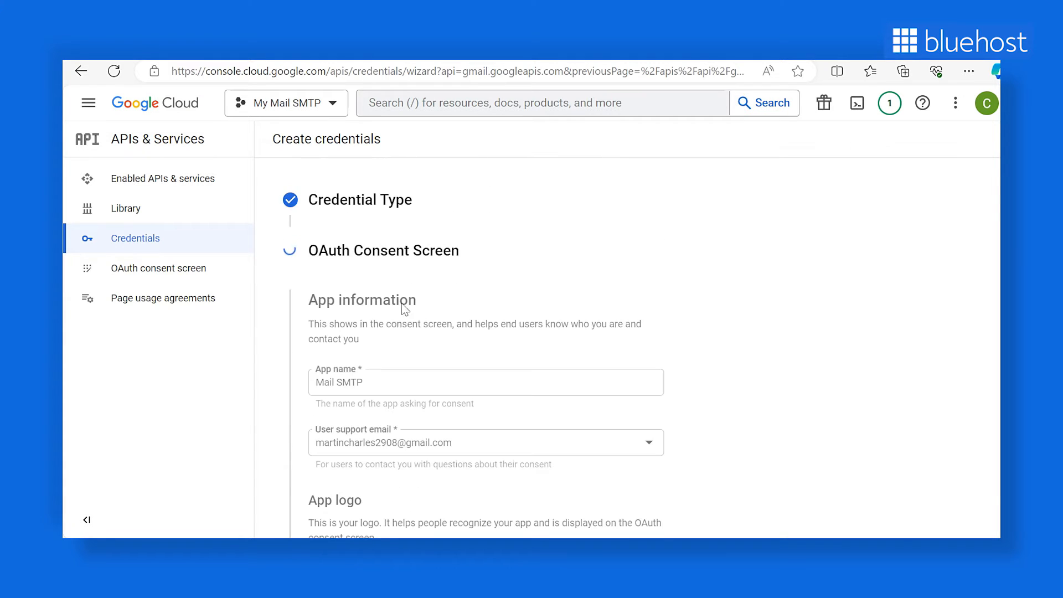
# - Skip scopes and add the WP Mail SMTP redirect URI to the web client
pyautogui.scroll(-3)
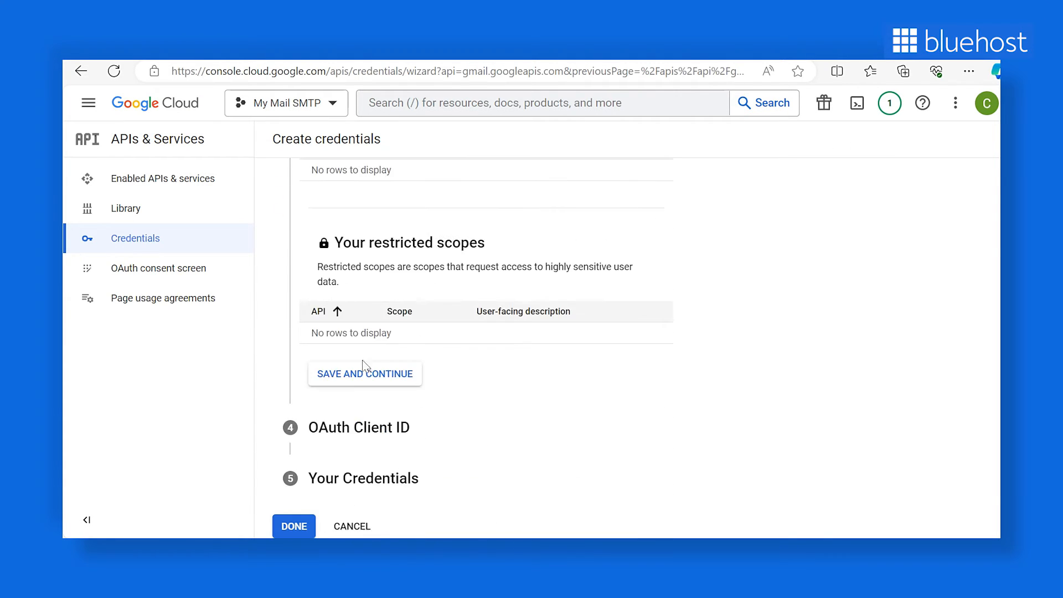
pyautogui.click(485, 412)
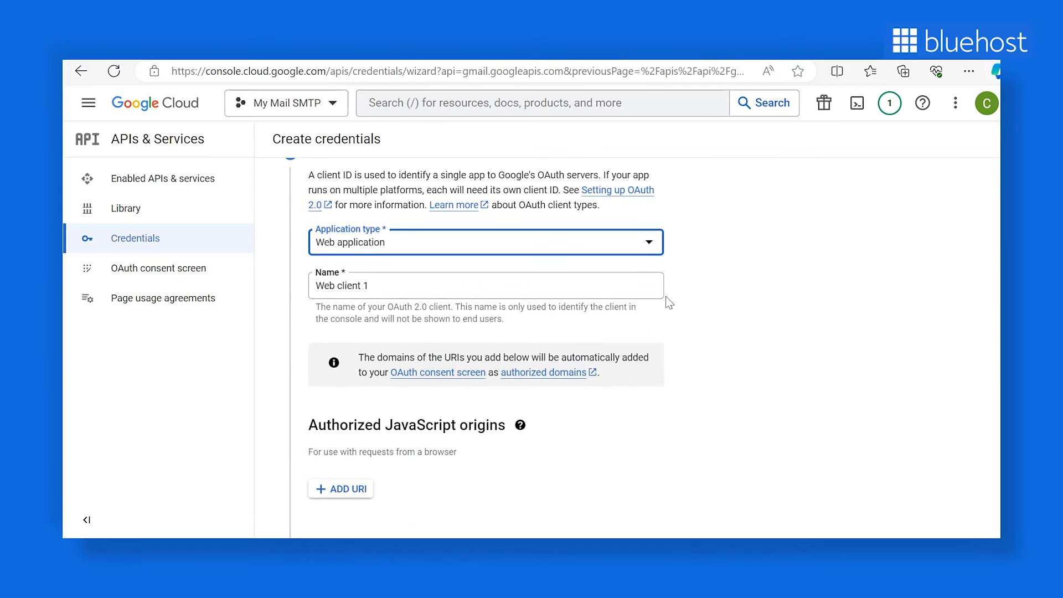
pyautogui.scroll(-3)
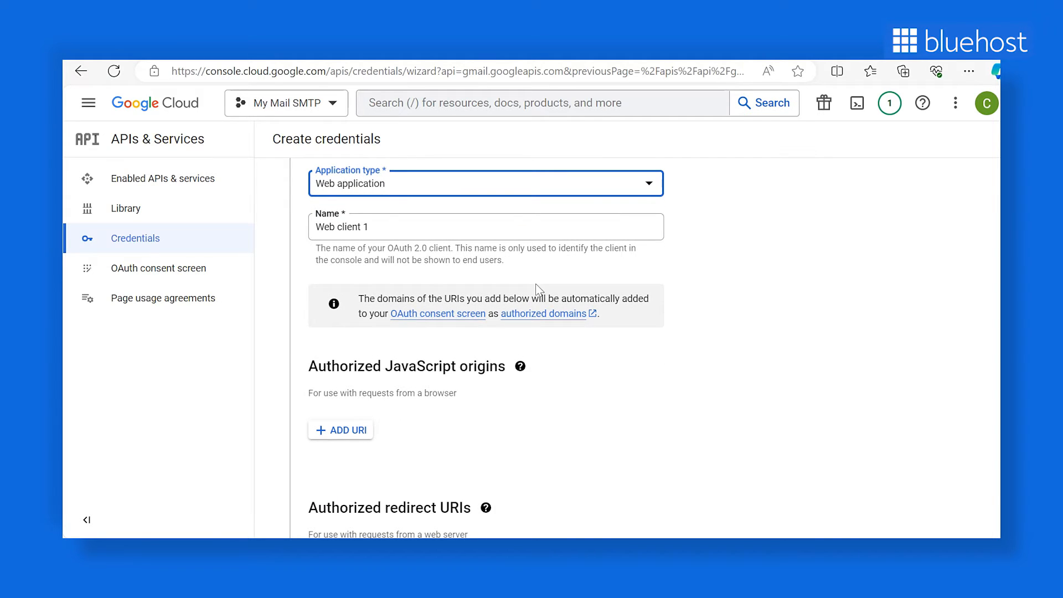
pyautogui.scroll(-3)
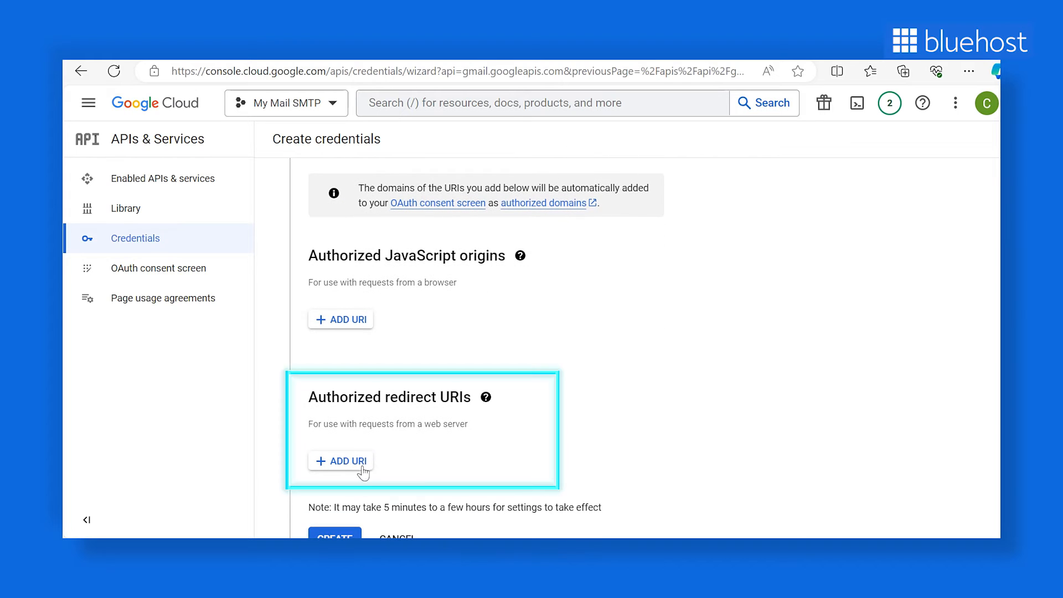
pyautogui.click(340, 461)
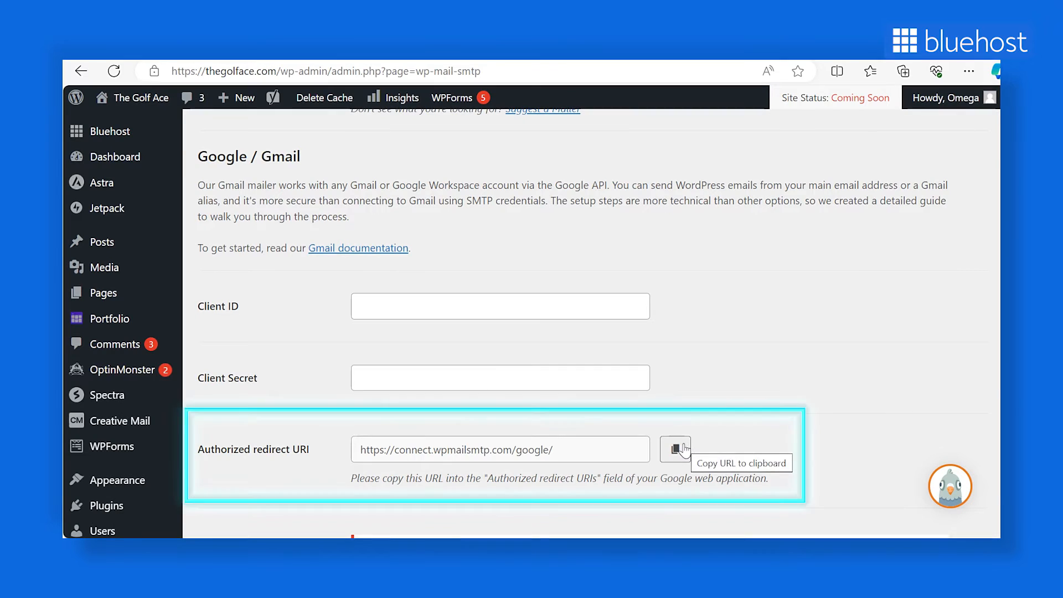
pyautogui.click(674, 449)
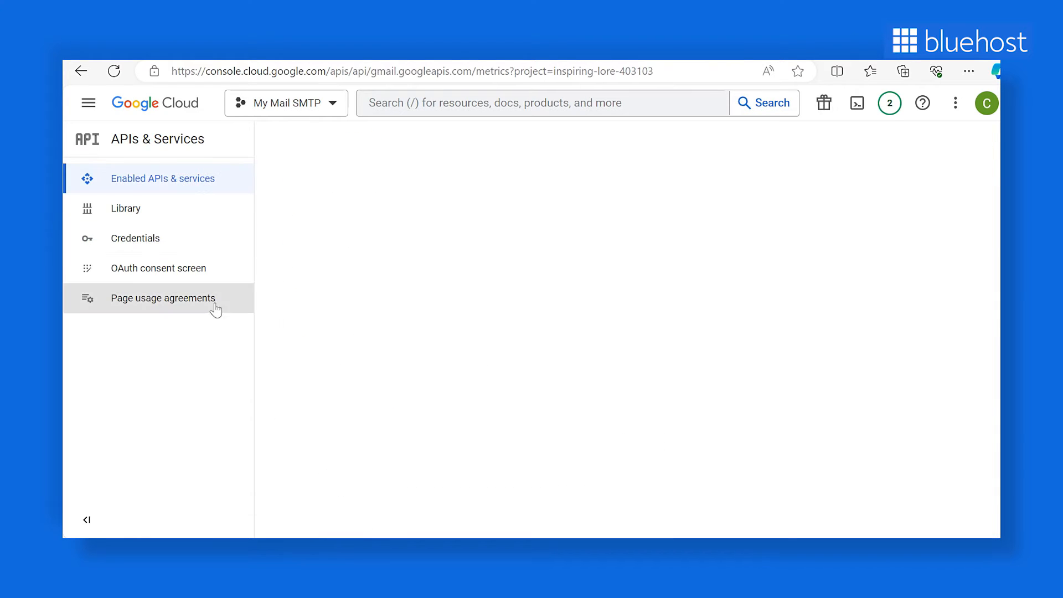
# - Open Web client 1 under Credentials and copy its client ID and secret
pyautogui.click(135, 238)
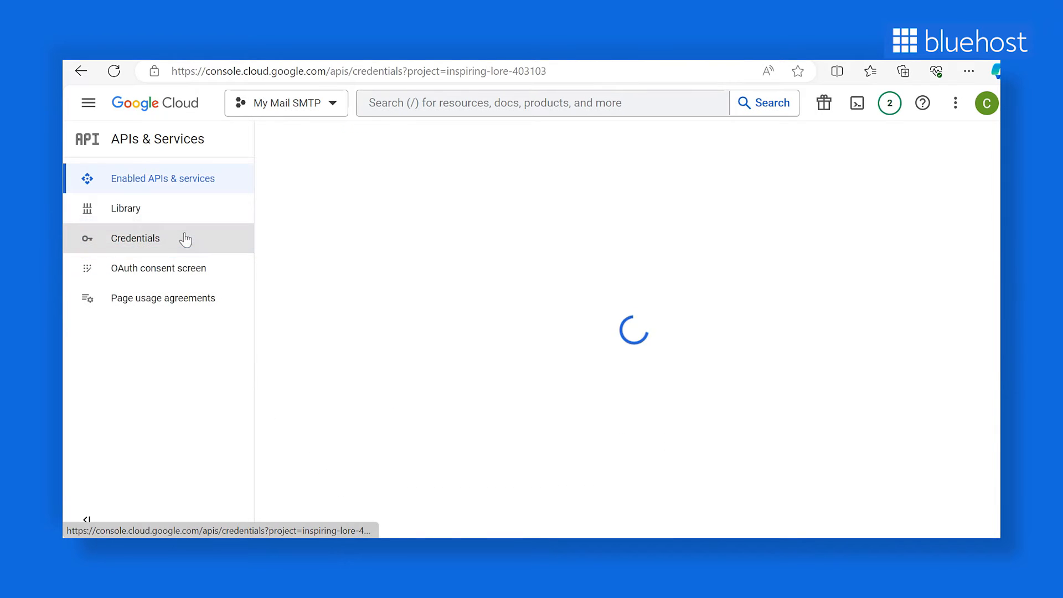
pyautogui.click(135, 238)
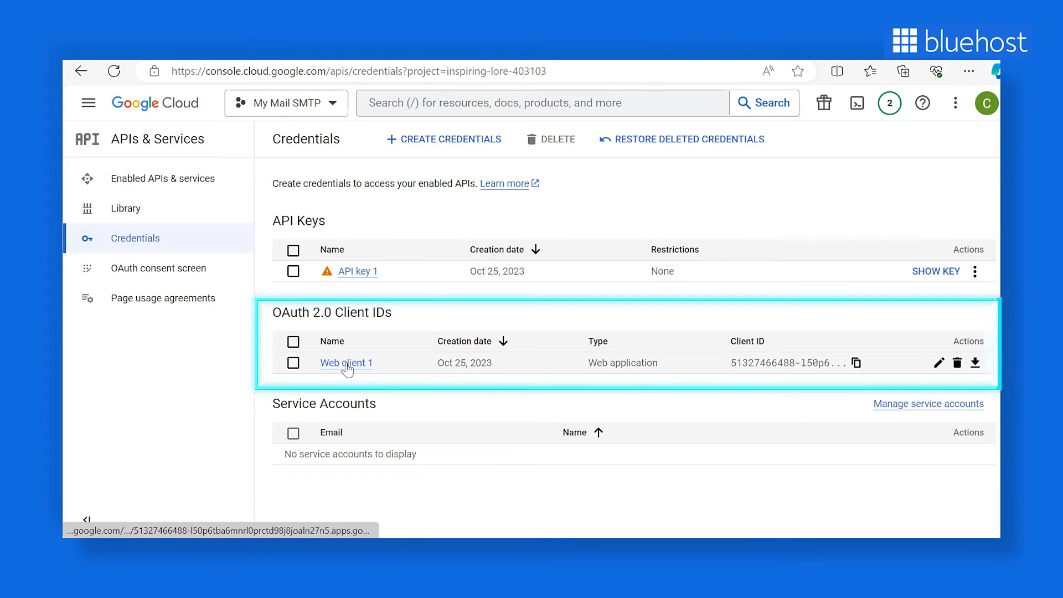
pyautogui.click(346, 362)
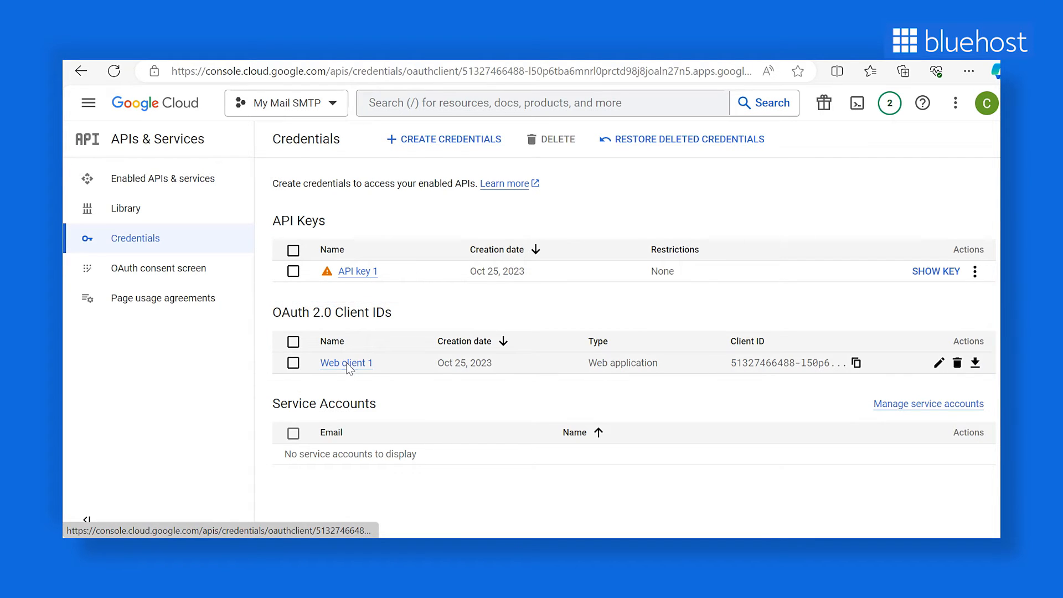
pyautogui.click(346, 363)
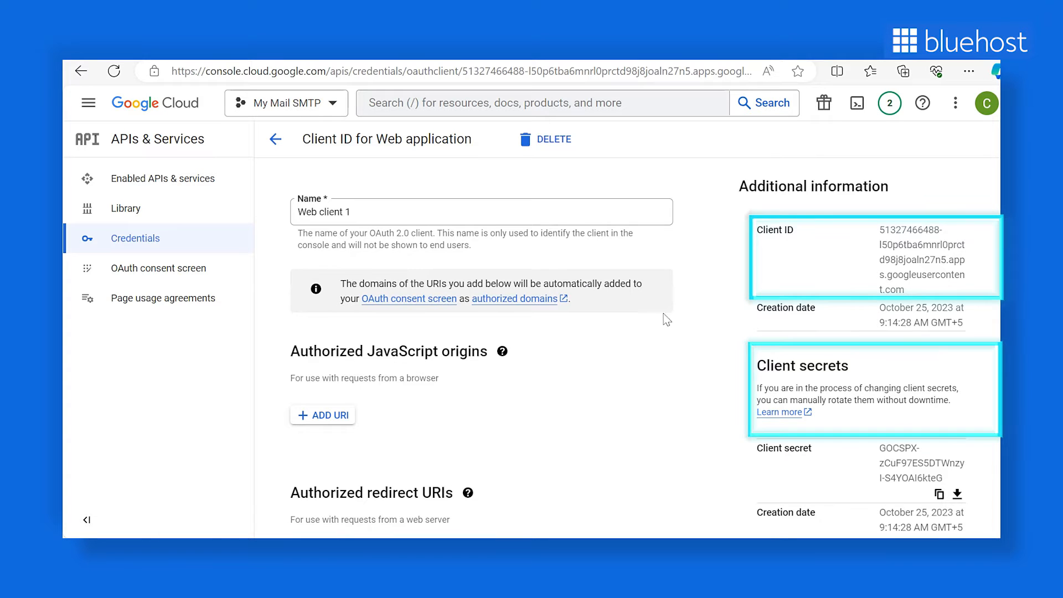
pyautogui.moveTo(879, 229); pyautogui.dragTo(925, 246)
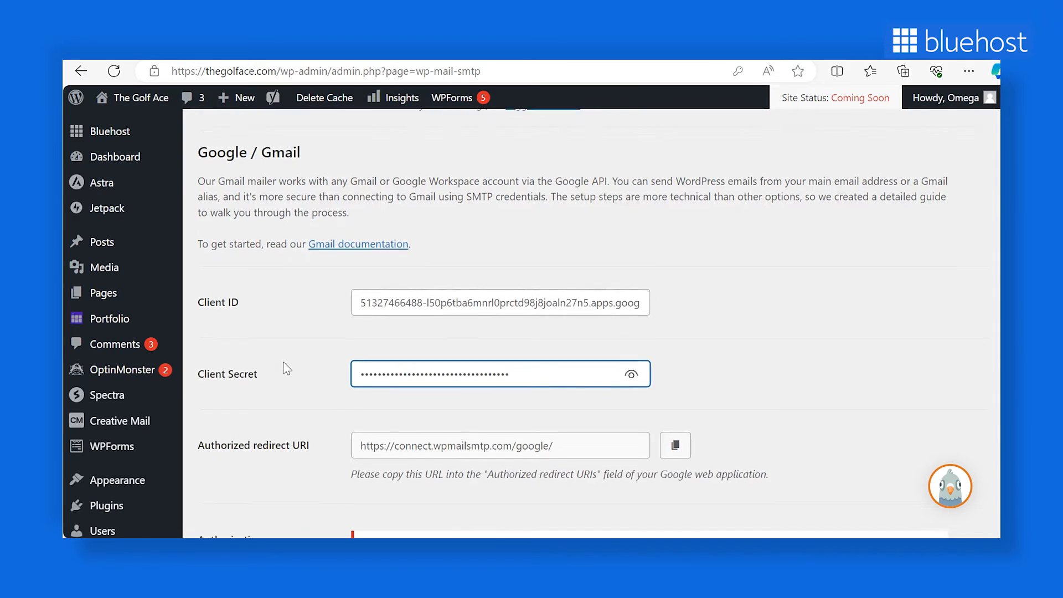
# - Save the Gmail credentials and allow the plugin to send through the Google account
pyautogui.click(235, 453)
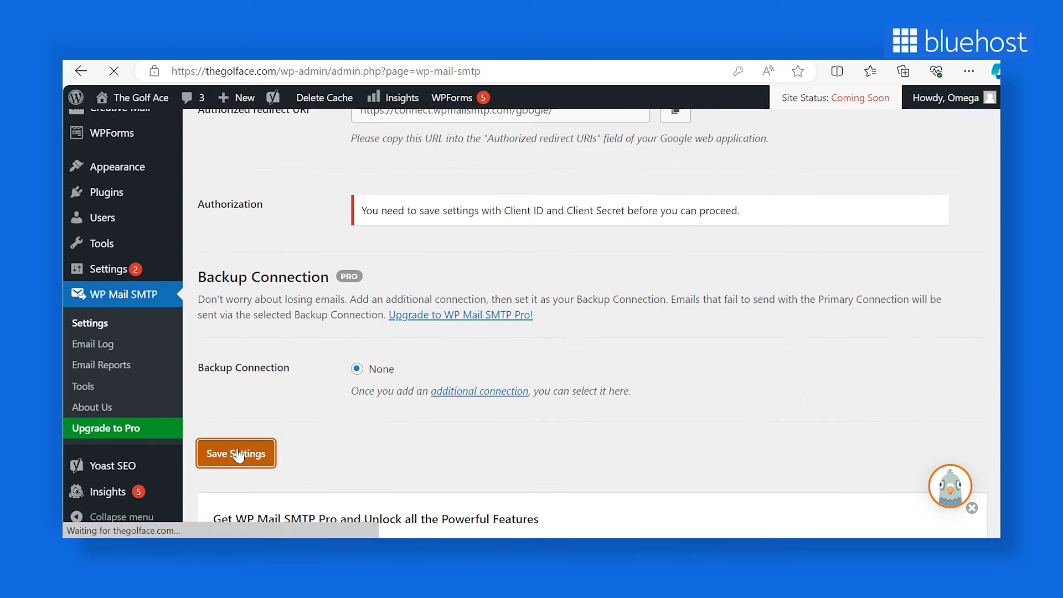
pyautogui.click(235, 453)
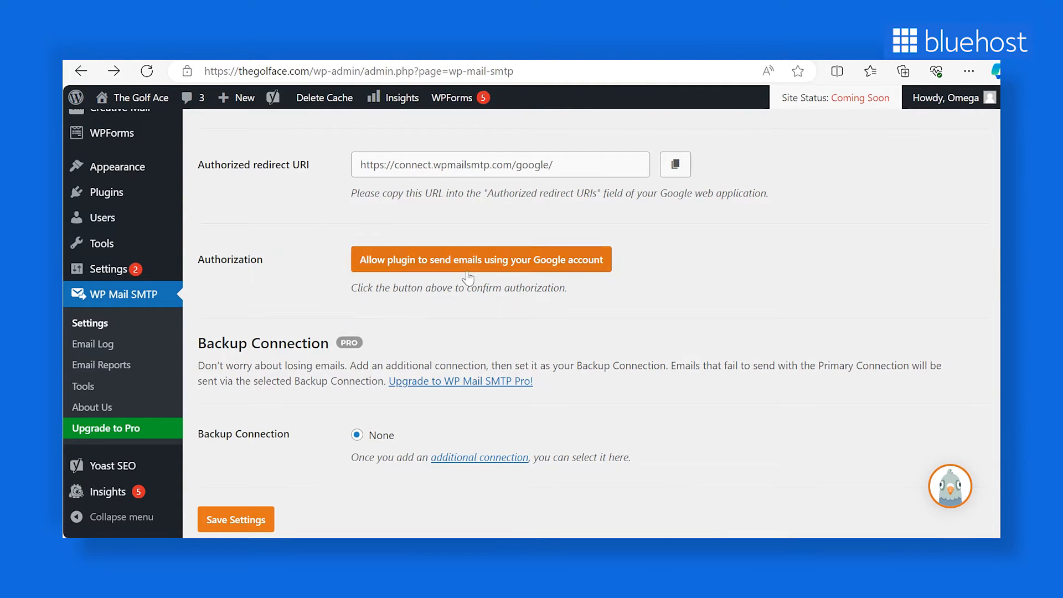
pyautogui.click(481, 259)
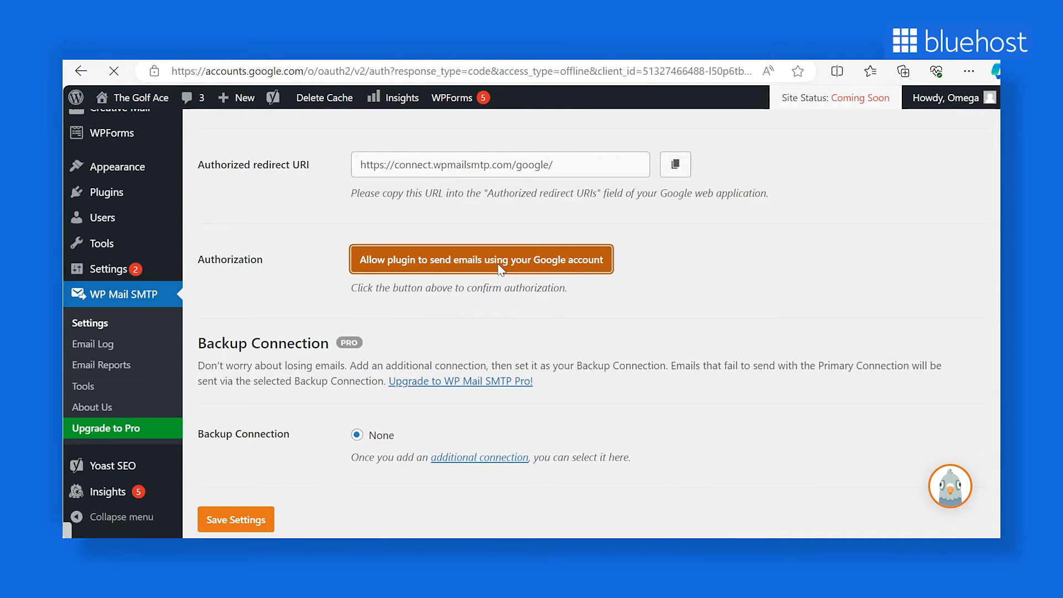
pyautogui.click(481, 259)
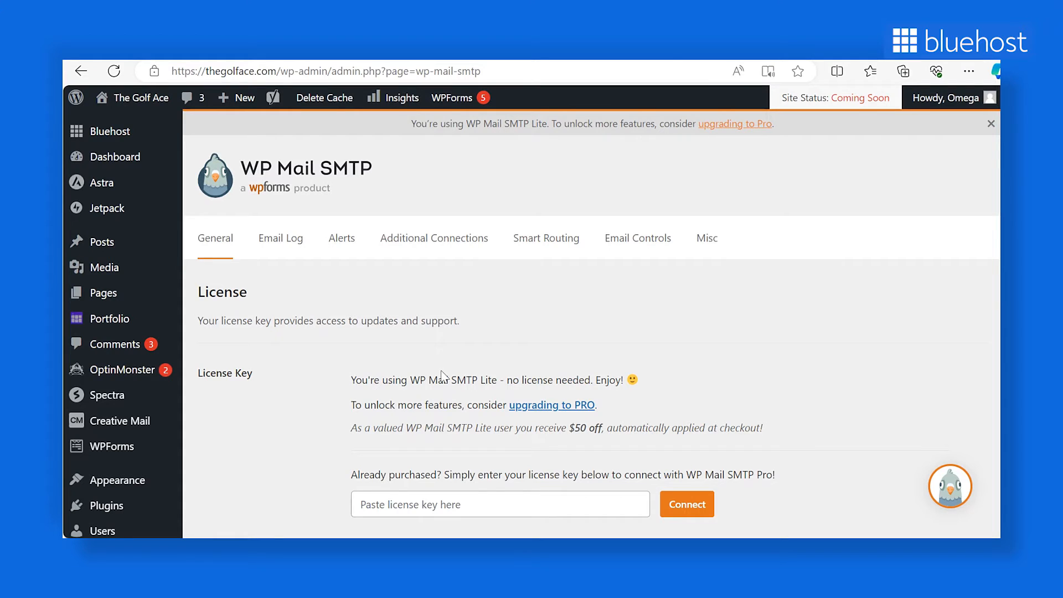
pyautogui.moveTo(231, 401)
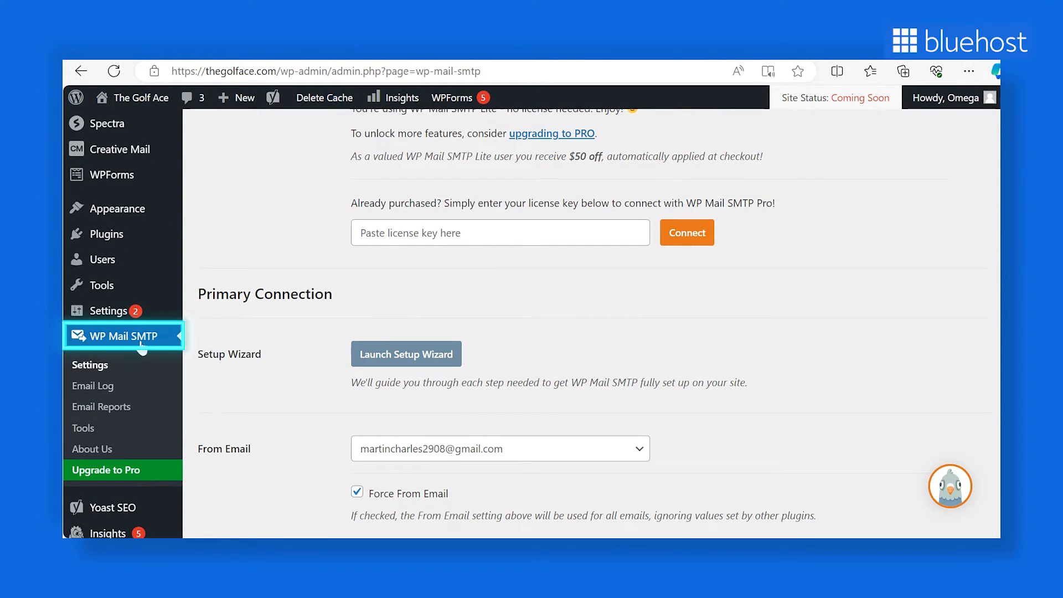
pyautogui.moveTo(93, 386)
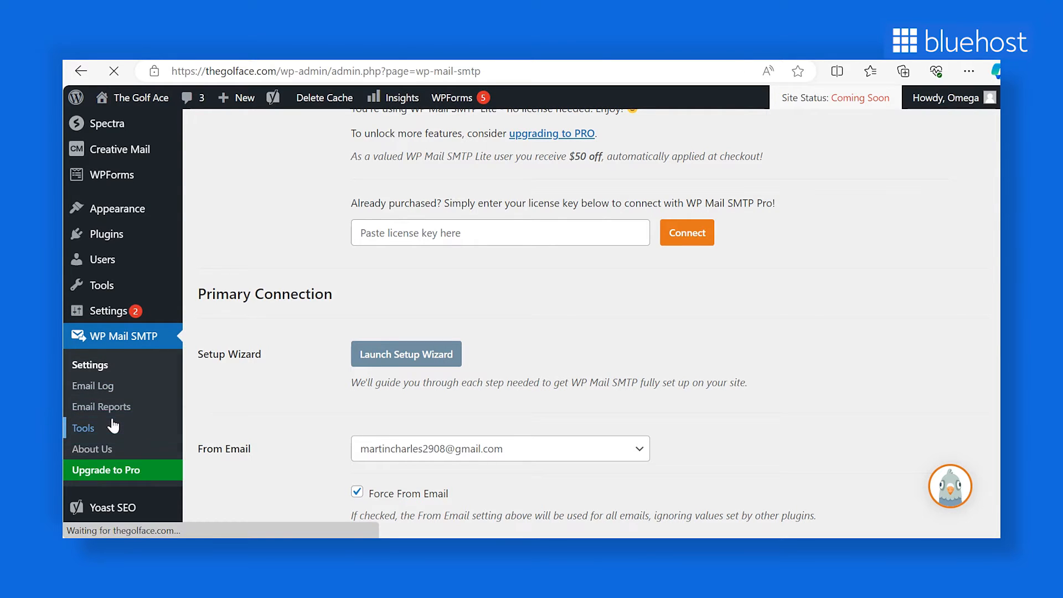
# - Send a test email from the WP Mail SMTP Tools Email Test tab
pyautogui.click(82, 428)
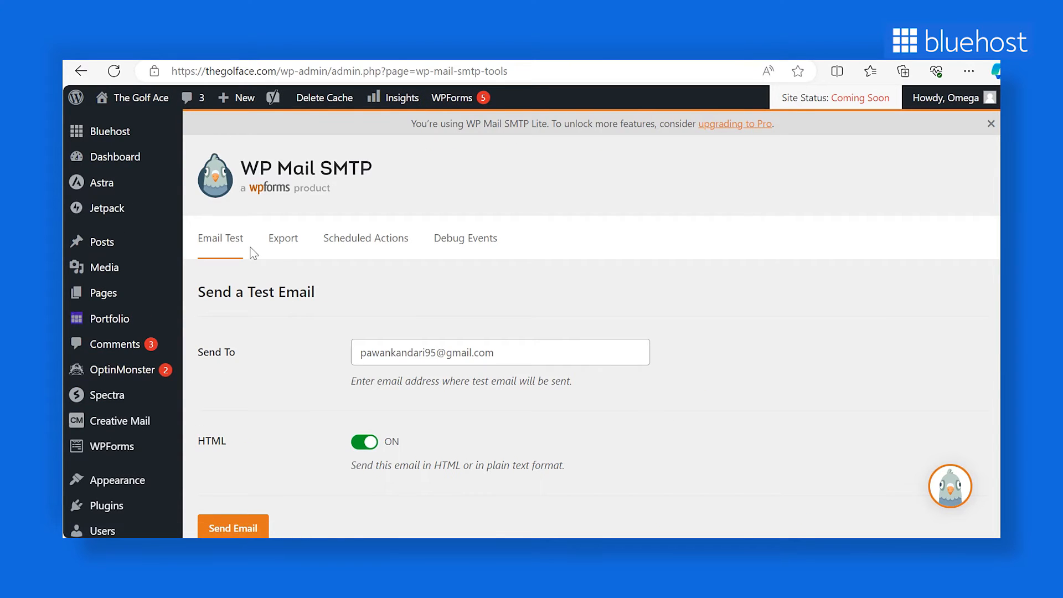
pyautogui.click(500, 352)
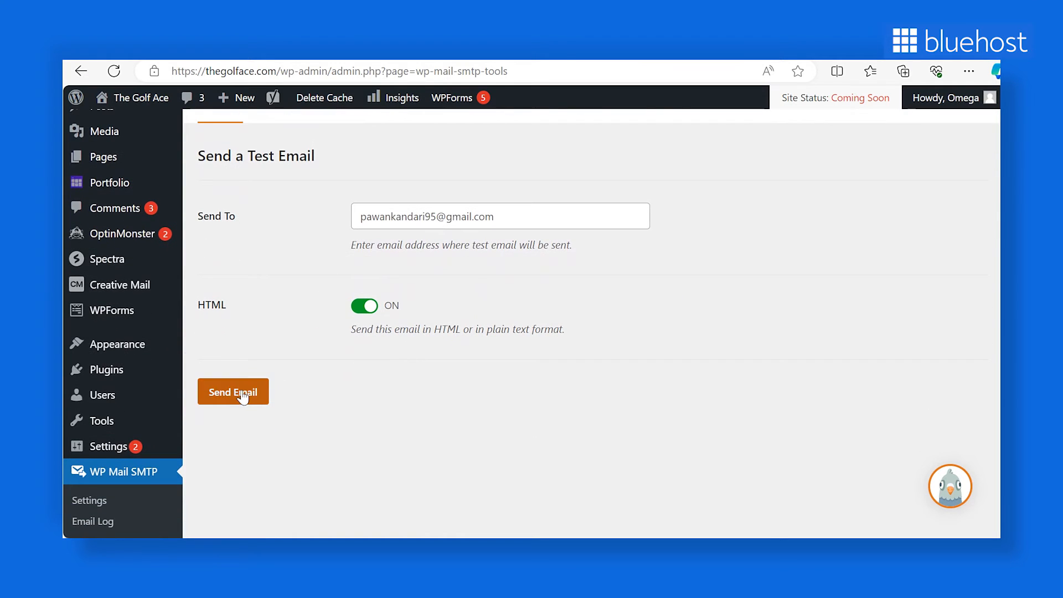
pyautogui.click(232, 392)
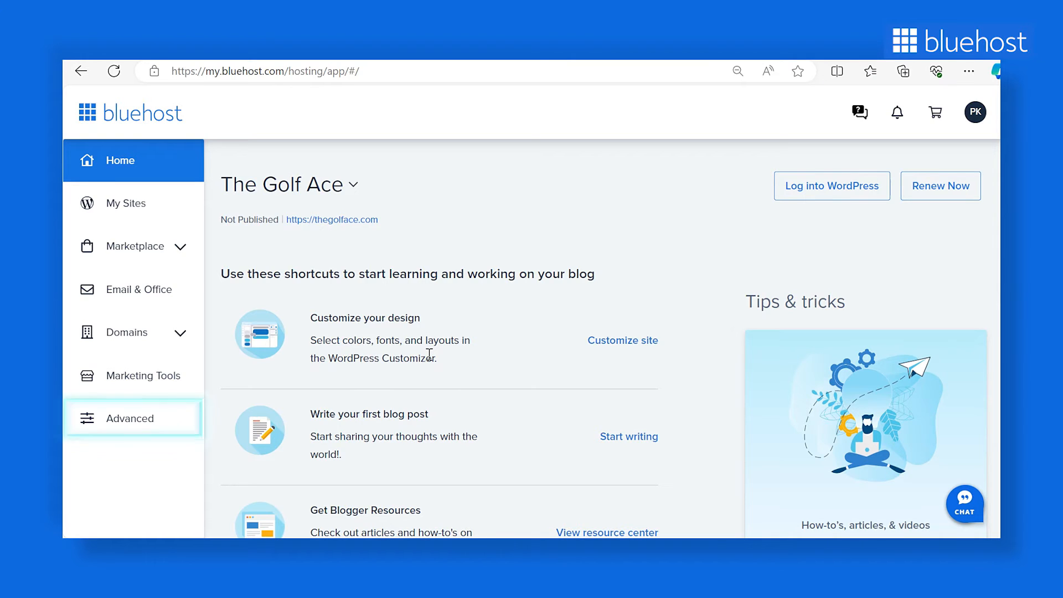
pyautogui.moveTo(129, 419)
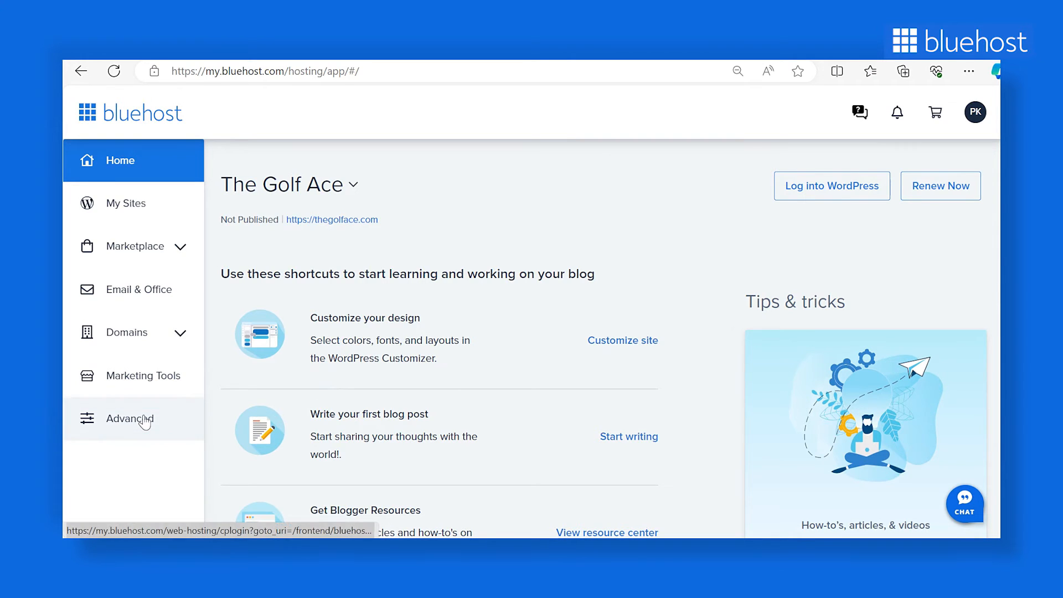
pyautogui.click(129, 419)
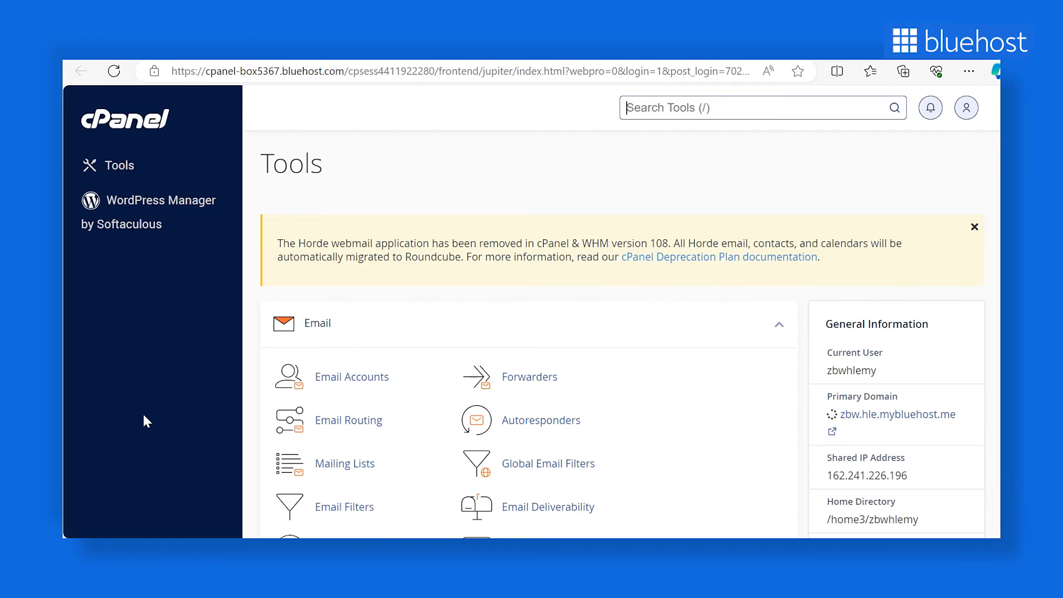
pyautogui.click(352, 312)
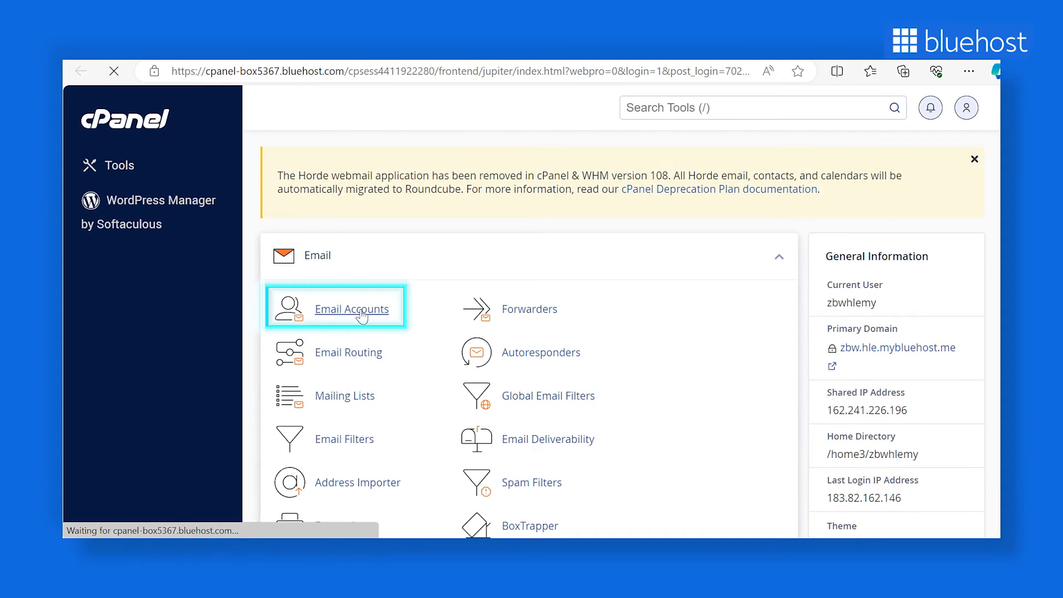
pyautogui.click(351, 309)
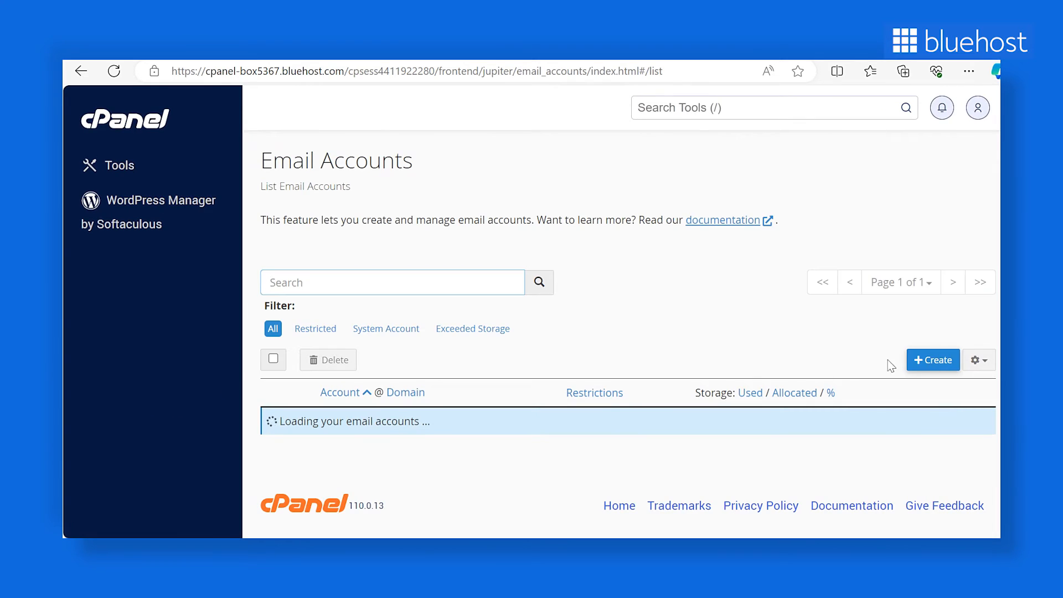
pyautogui.click(932, 359)
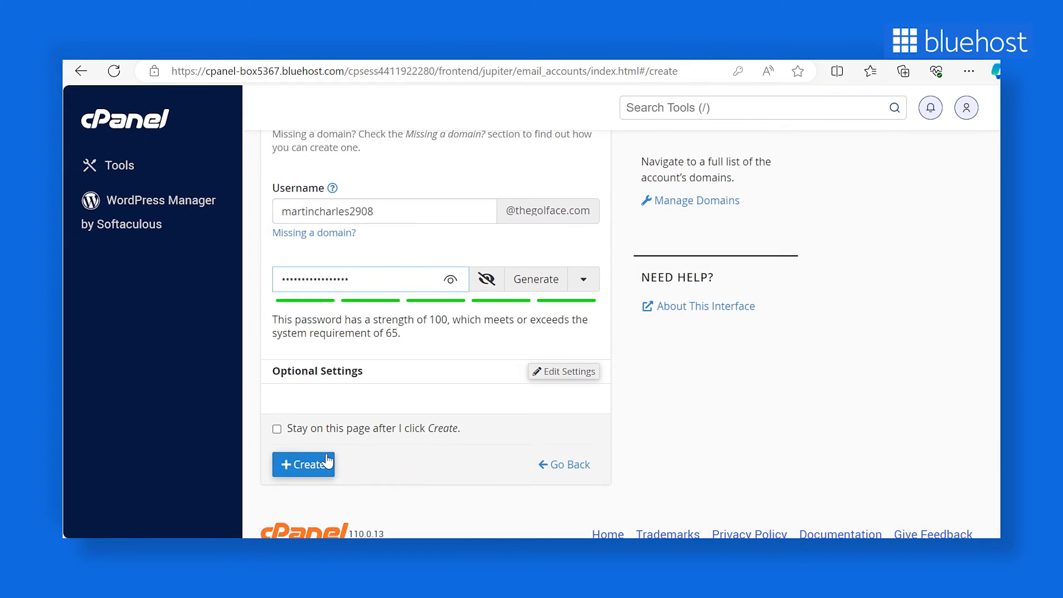
pyautogui.click(303, 465)
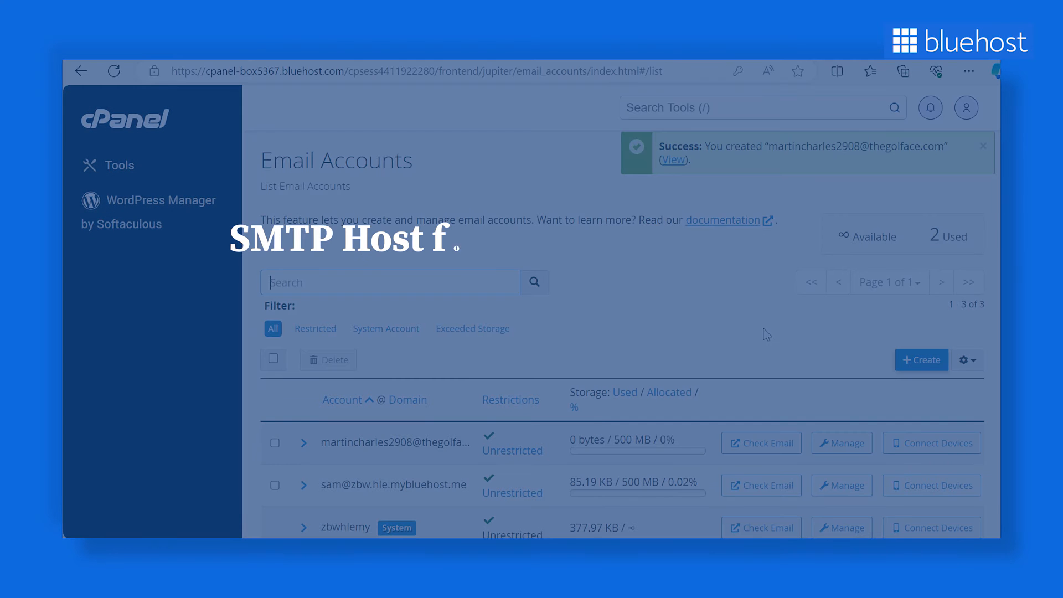
# - Read the manual mail settings: SMTP server mail.thegolface.com, port 465
pyautogui.scroll(-3)
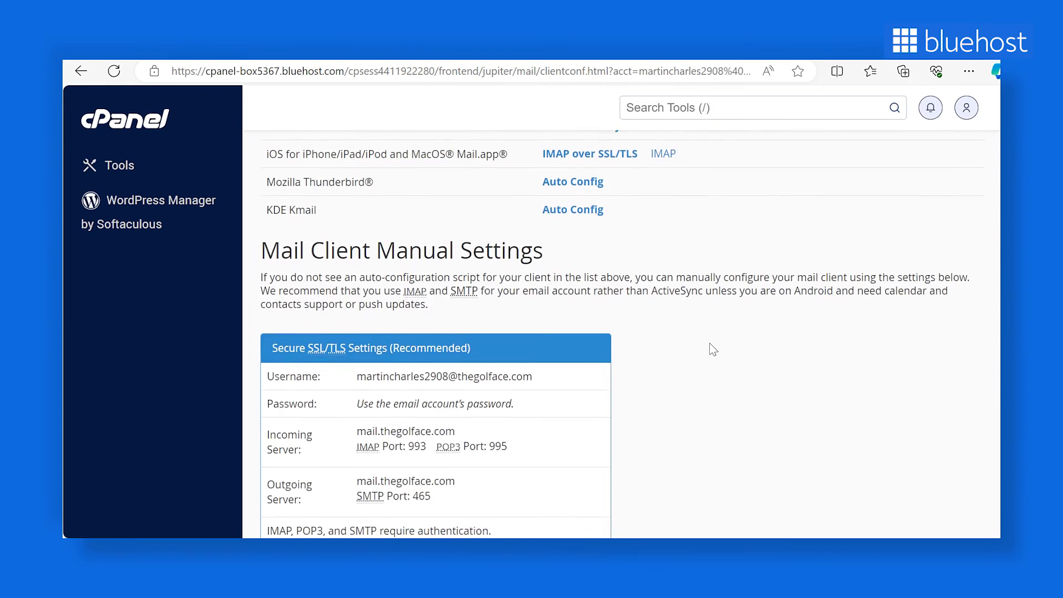
pyautogui.scroll(-3)
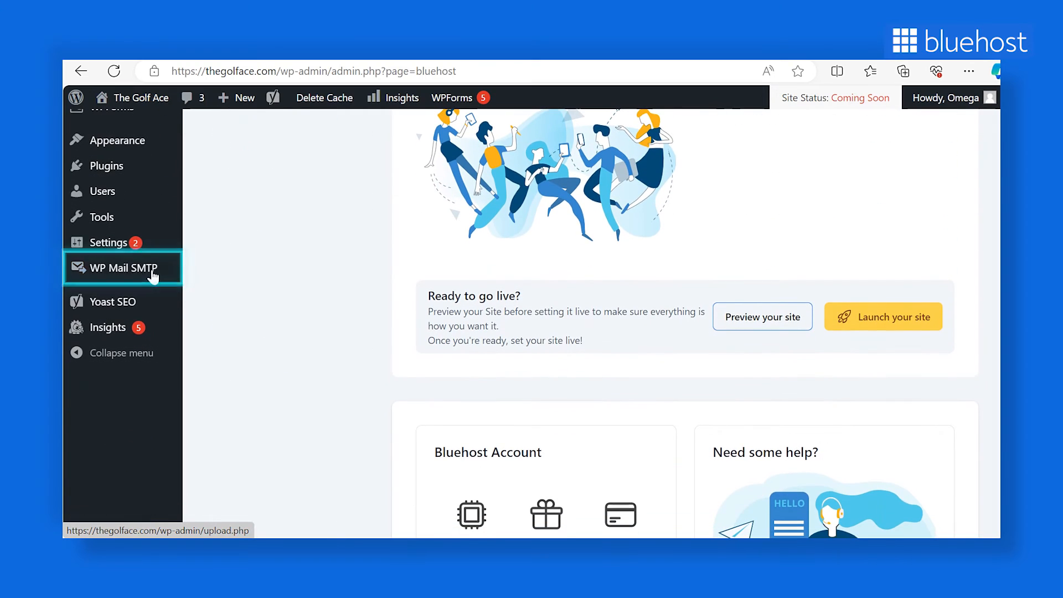
# - Set the Other SMTP mailer with host mail.thegolface.com and SSL encryption
pyautogui.click(124, 268)
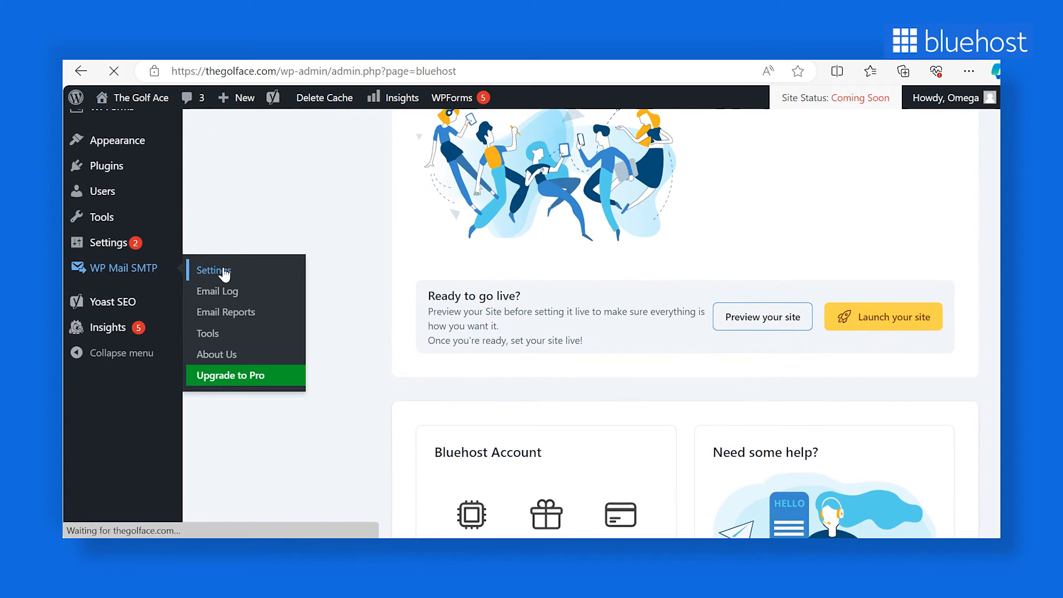
pyautogui.click(213, 270)
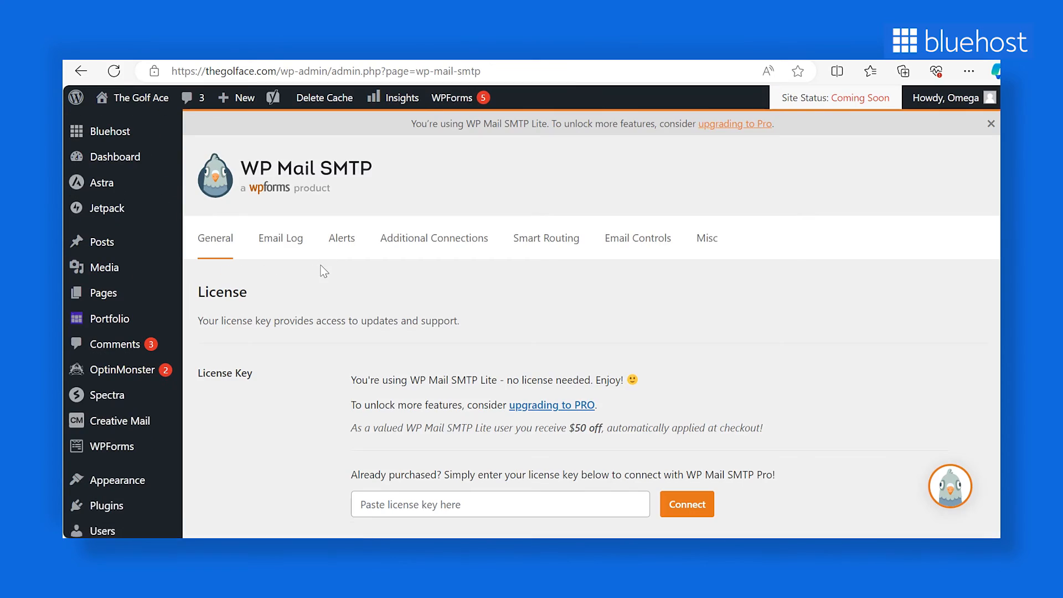
pyautogui.scroll(-3)
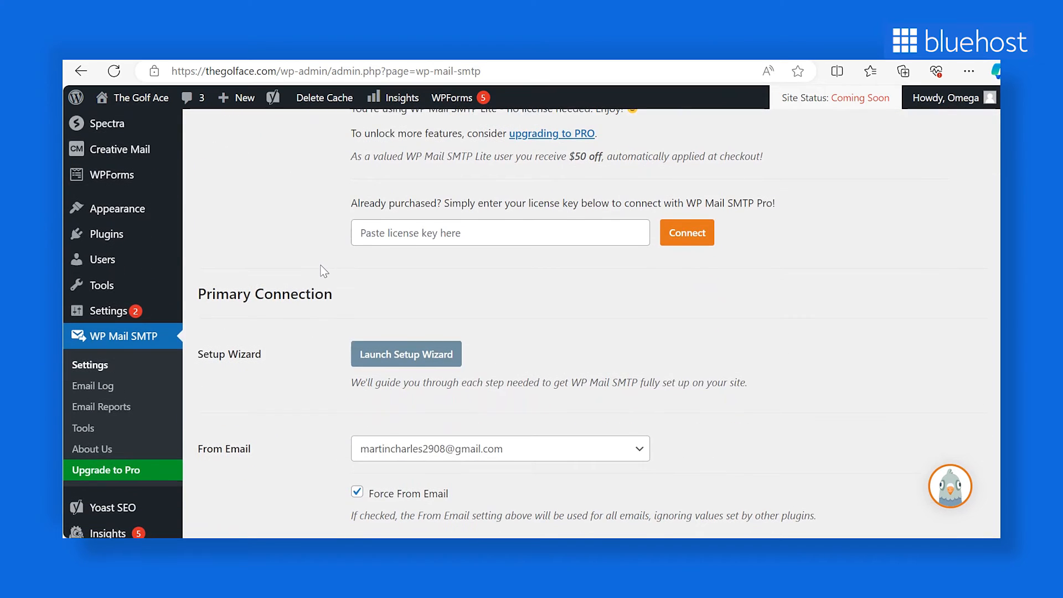
pyautogui.scroll(-3)
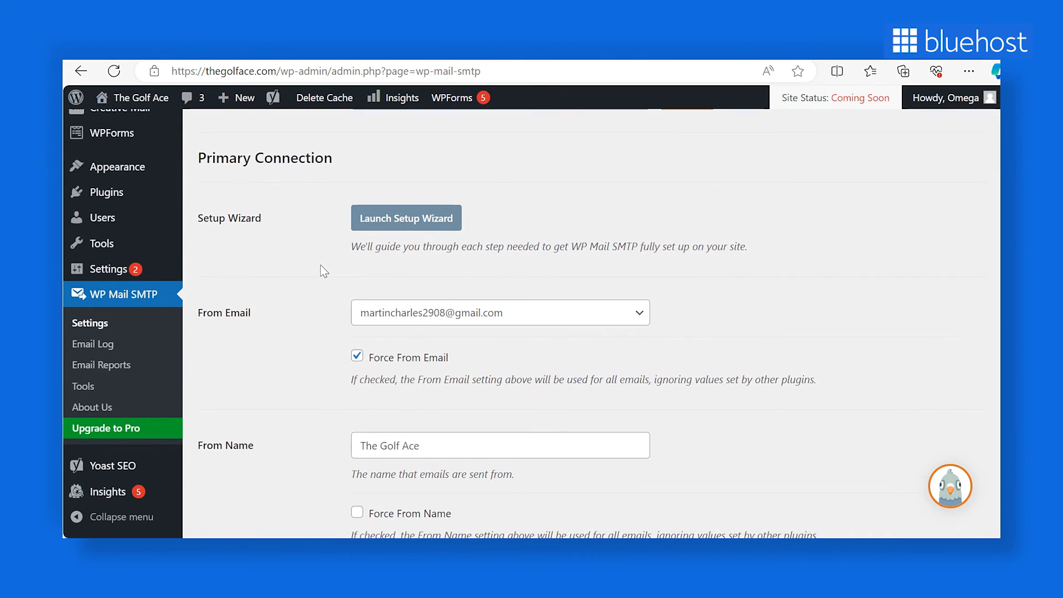
pyautogui.scroll(-3)
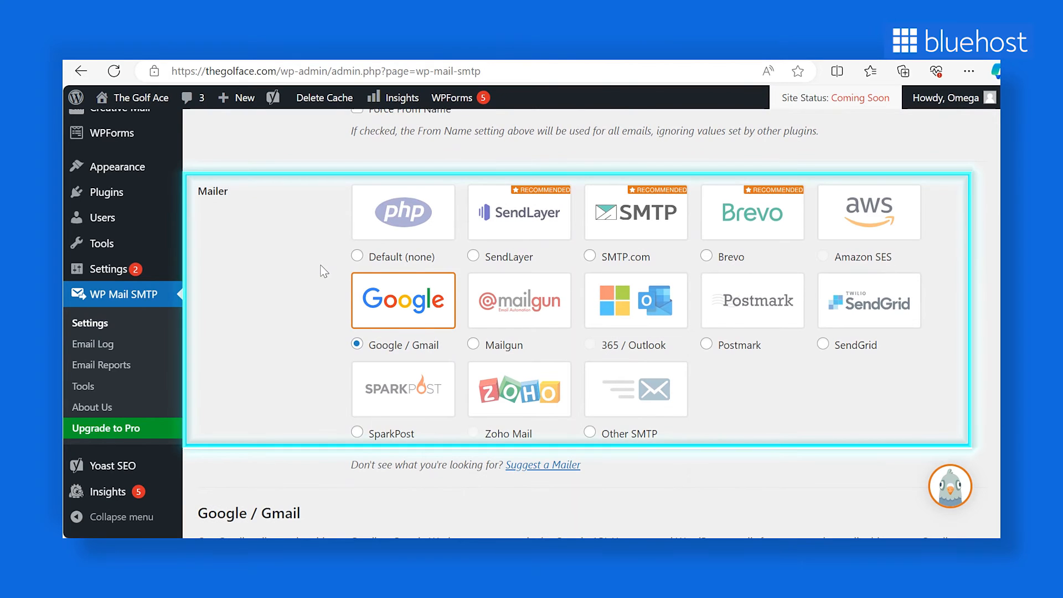
pyautogui.scroll(-3)
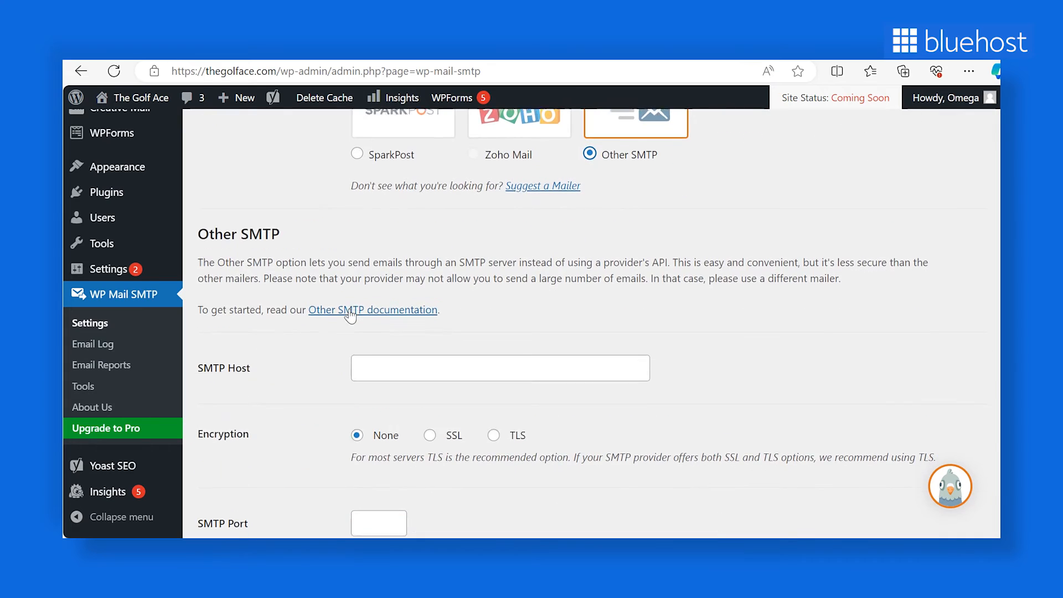
pyautogui.scroll(-3)
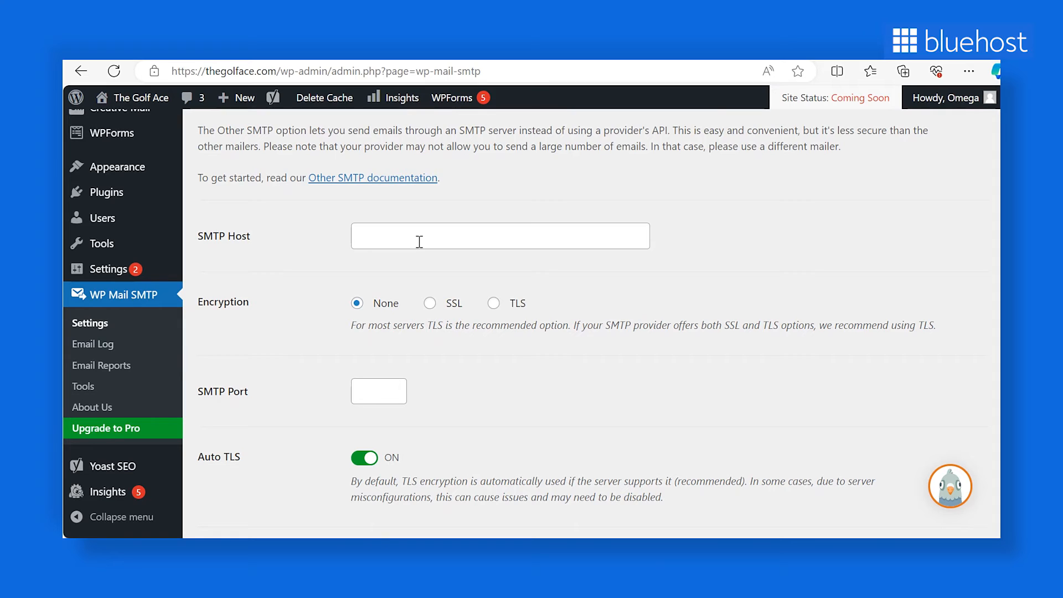
pyautogui.write('mail.thegolface.com')
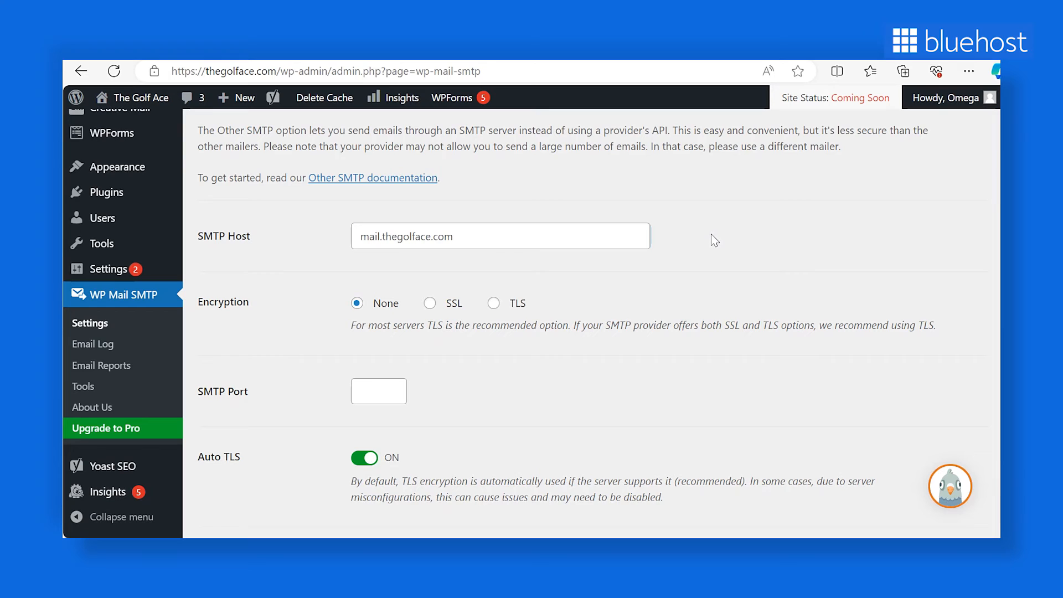
pyautogui.click(499, 236)
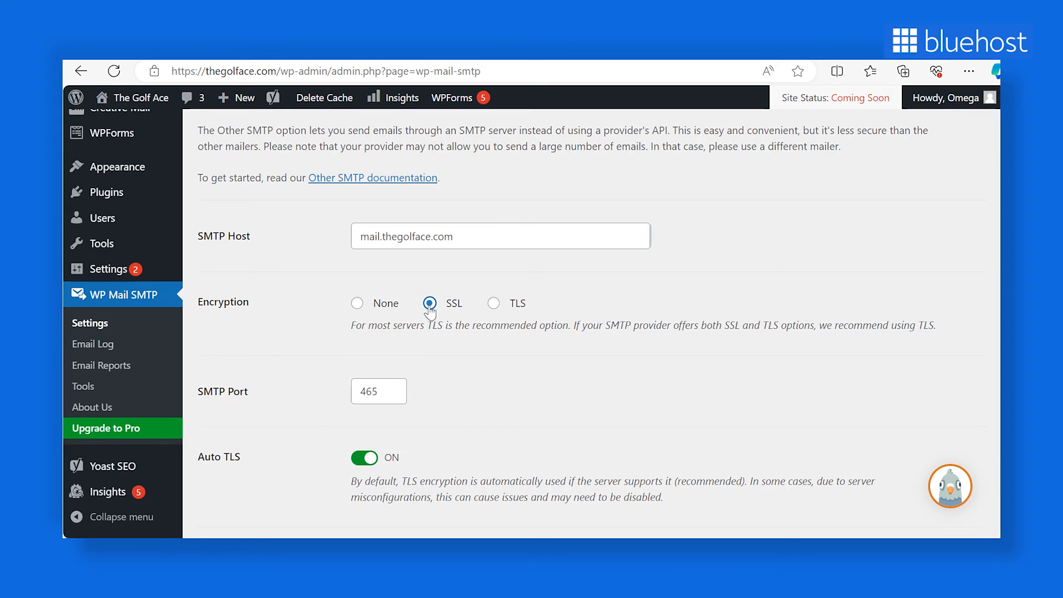
# - Enter the new mailbox's SMTP username and password, then save the settings
pyautogui.scroll(-3)
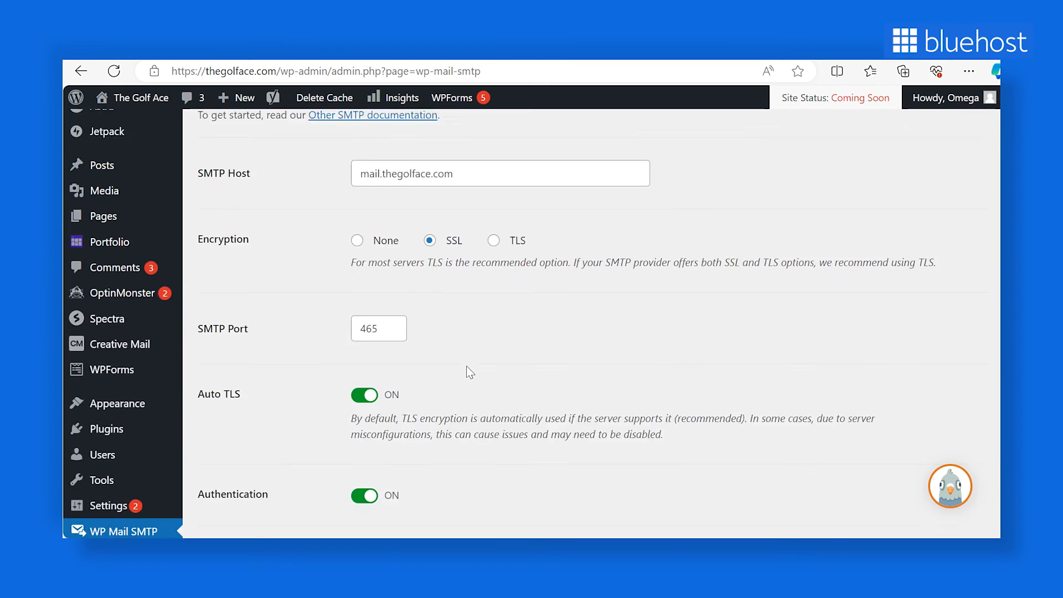
pyautogui.scroll(-3)
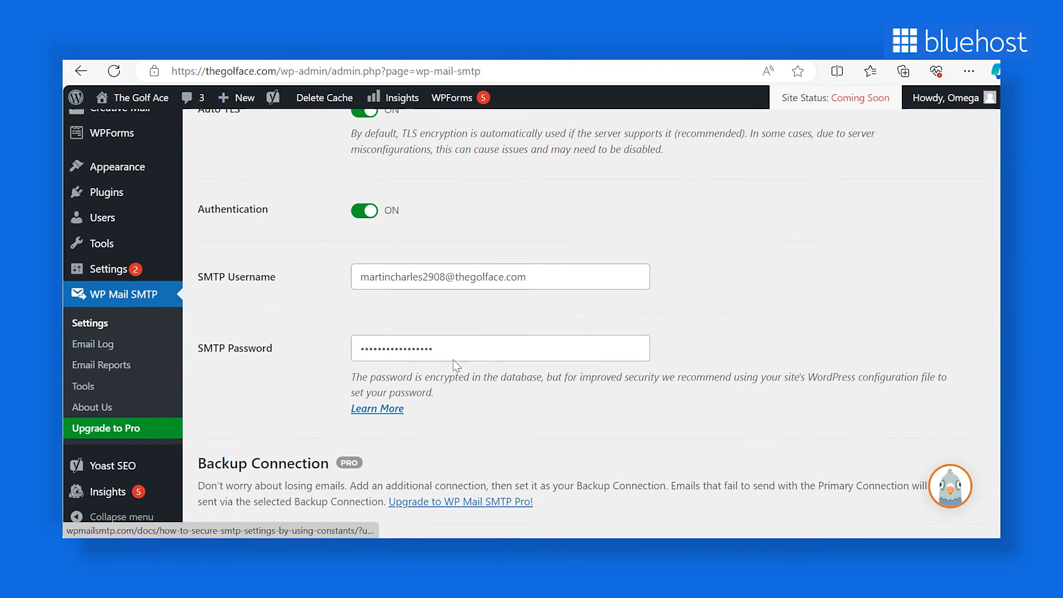
pyautogui.moveTo(487, 373)
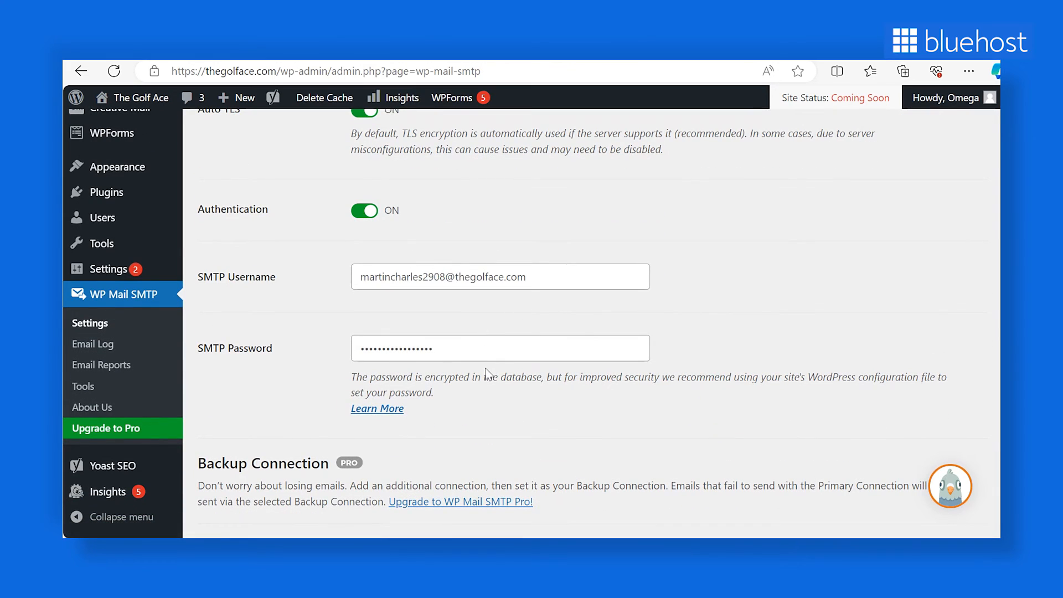
pyautogui.click(499, 276)
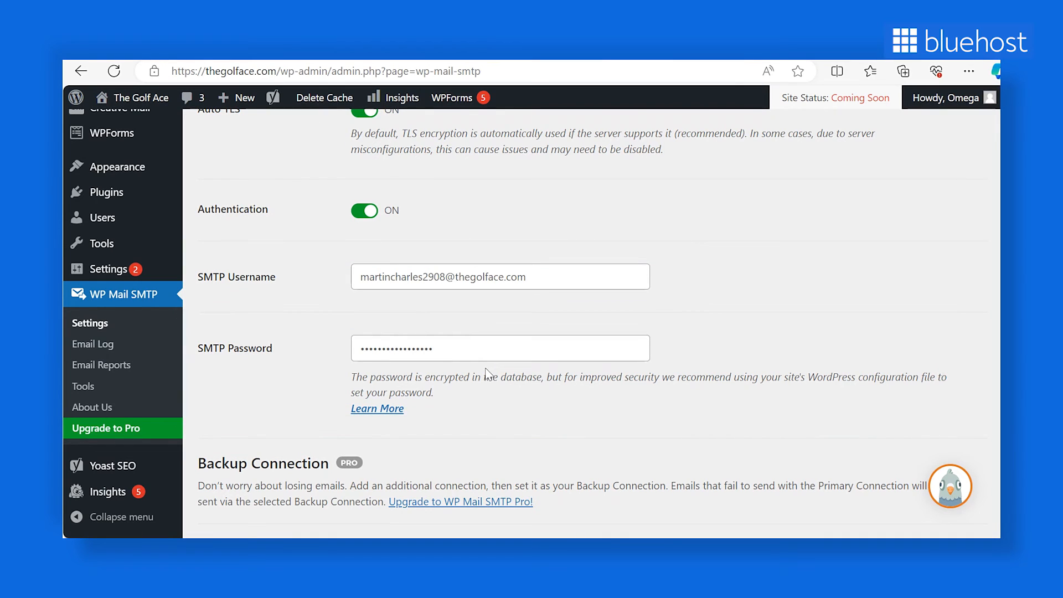
pyautogui.scroll(-3)
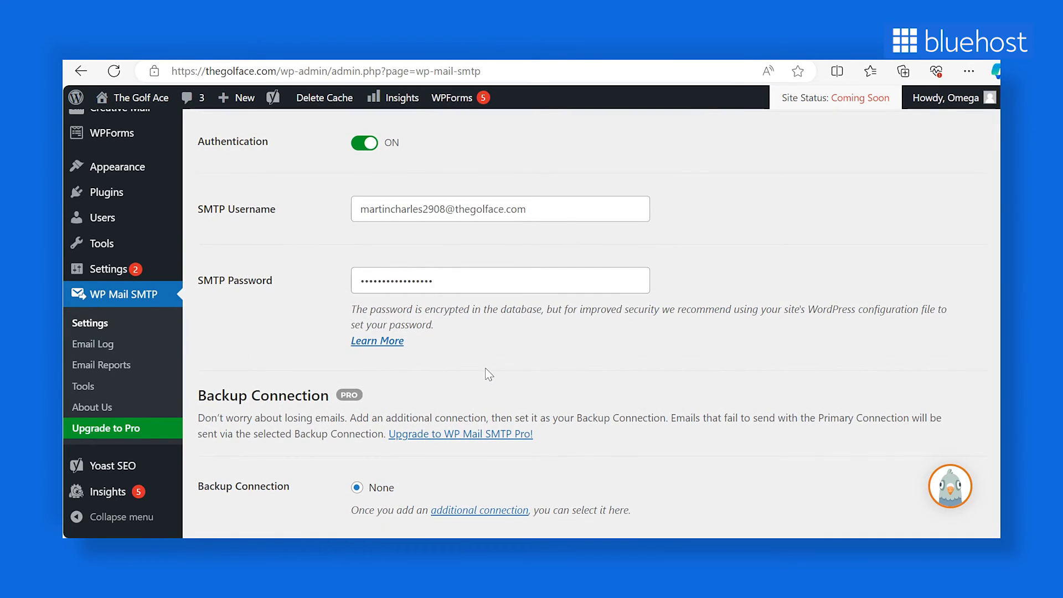
pyautogui.scroll(-3)
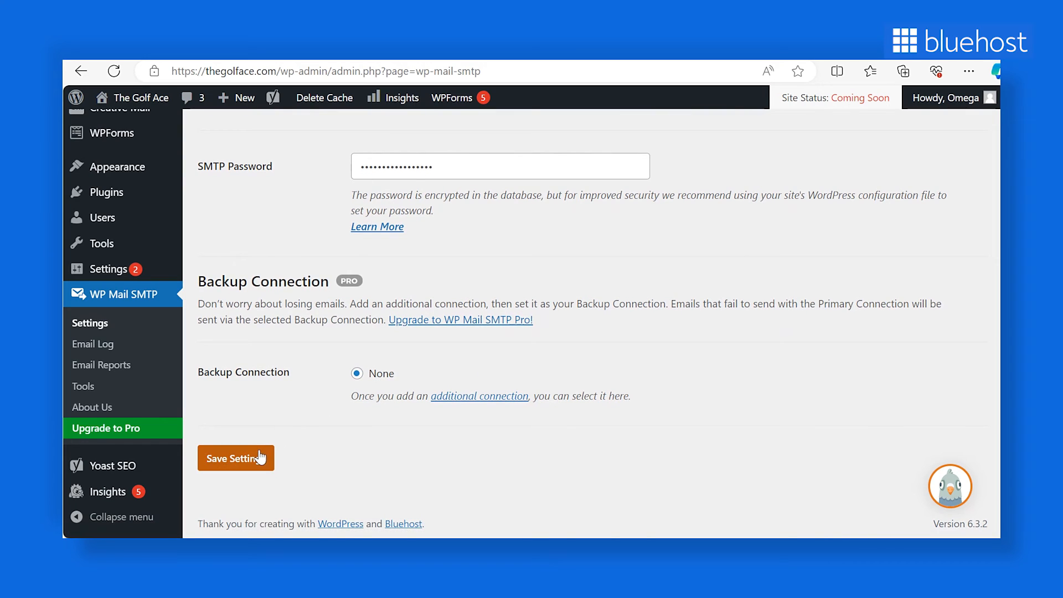
pyautogui.click(236, 459)
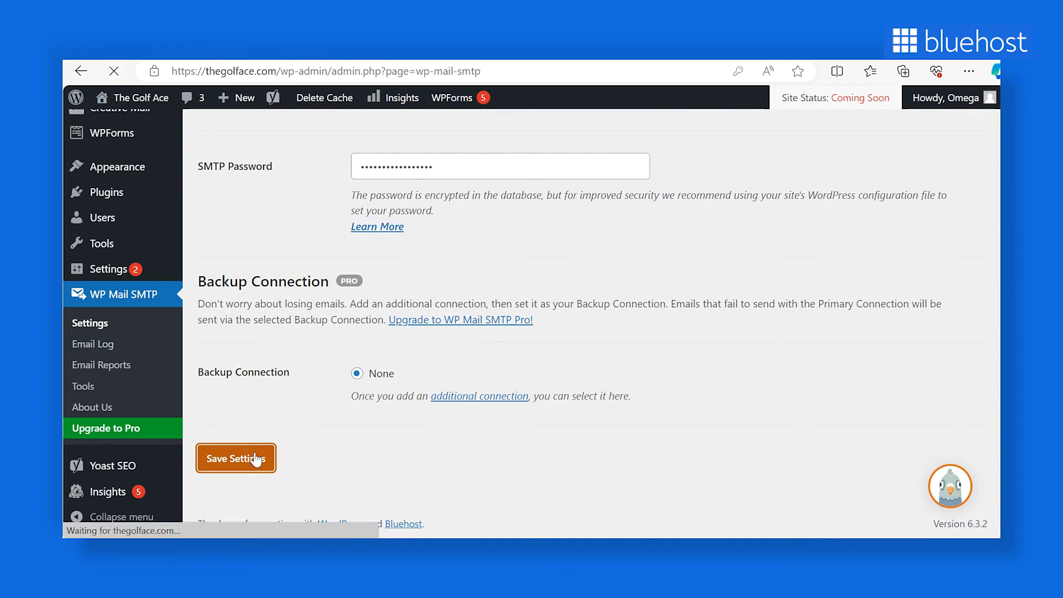
pyautogui.click(235, 459)
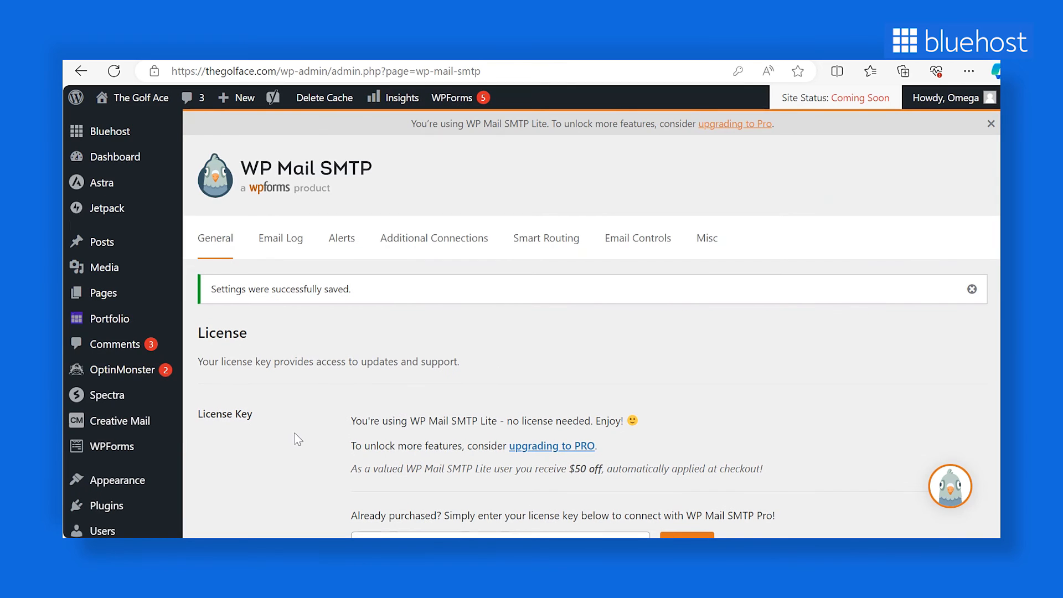